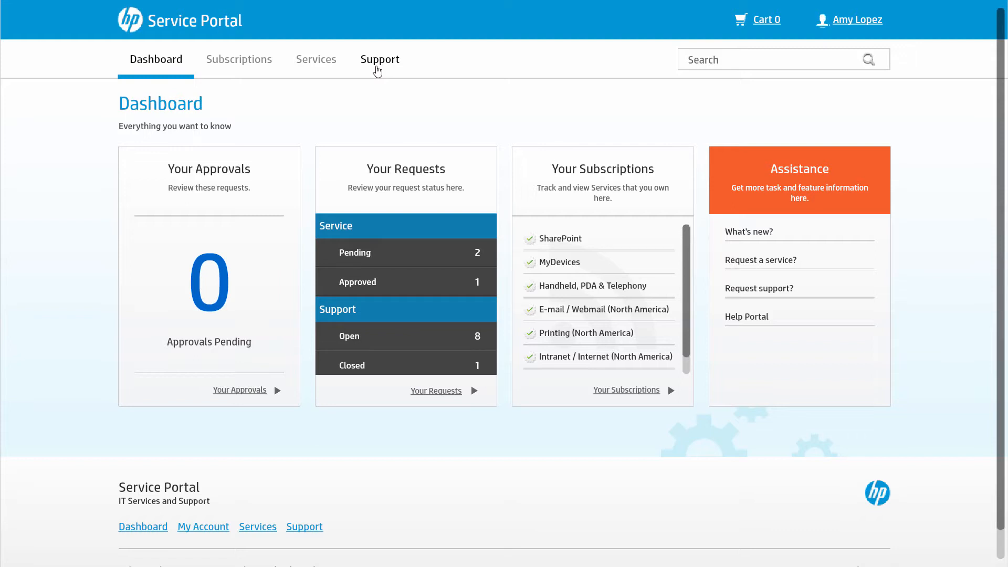
- Go to the Support page showing the support catalog and request status summary
{"action": "left_click", "coordinate": [379, 58]}
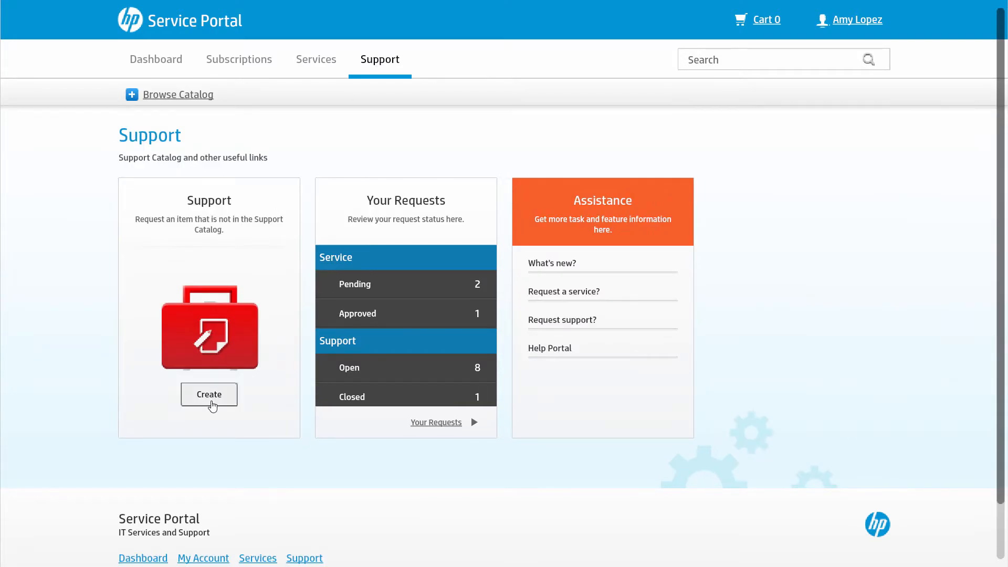
- Create and submit the high-urgency 'Email Error Message on Phone' request, confirmed as SD10210
{"action": "left_click", "coordinate": [207, 394]}
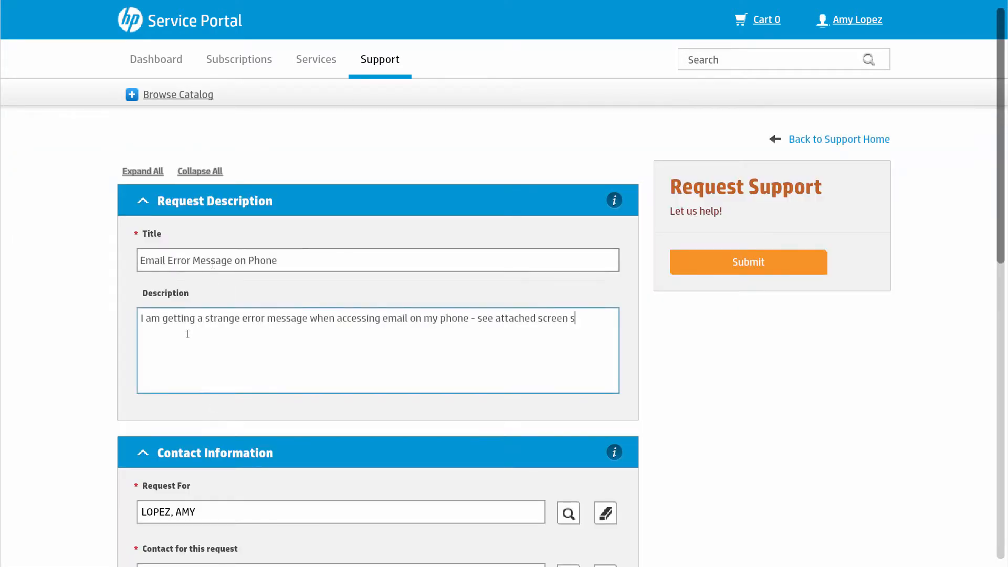
{"action": "type", "text": "hot"}
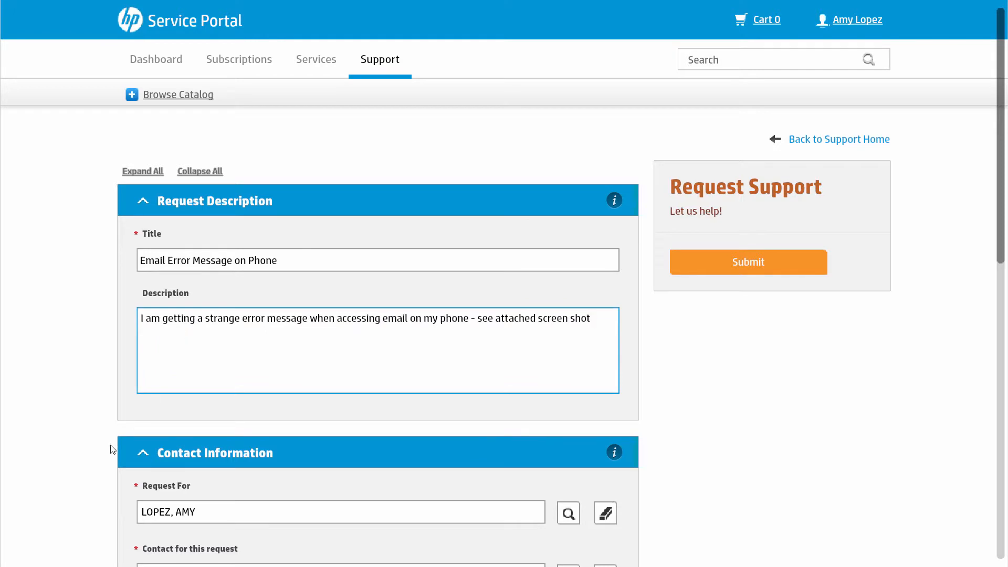
{"action": "scroll", "scroll_direction": "down", "scroll_amount": 3}
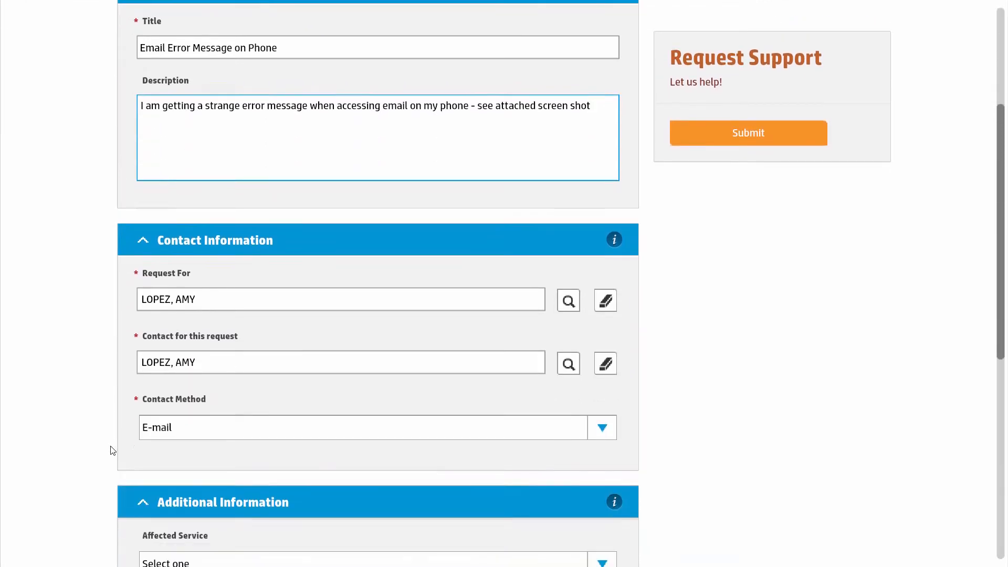
{"action": "scroll", "scroll_direction": "down", "scroll_amount": 3}
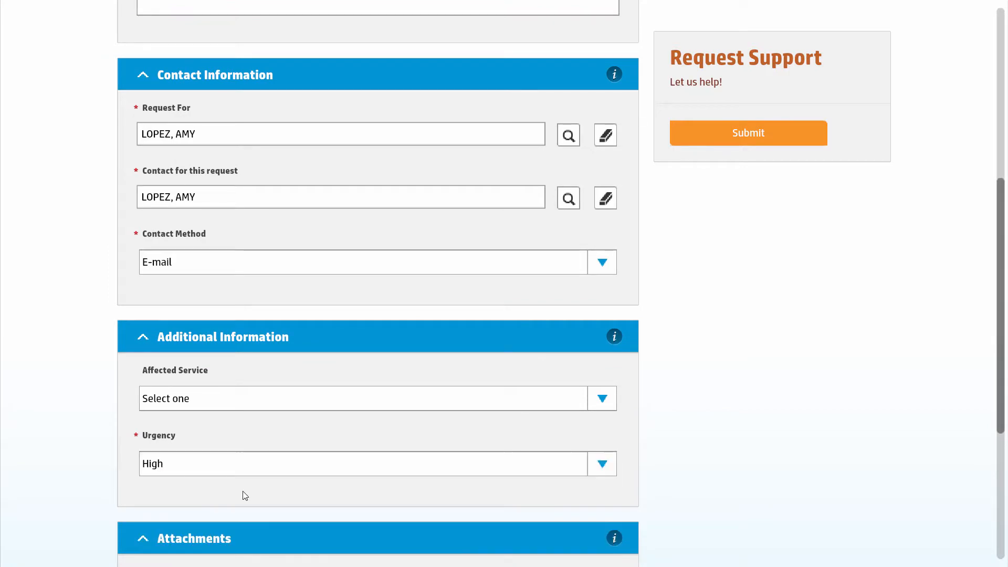
{"action": "scroll", "scroll_direction": "down", "scroll_amount": 3}
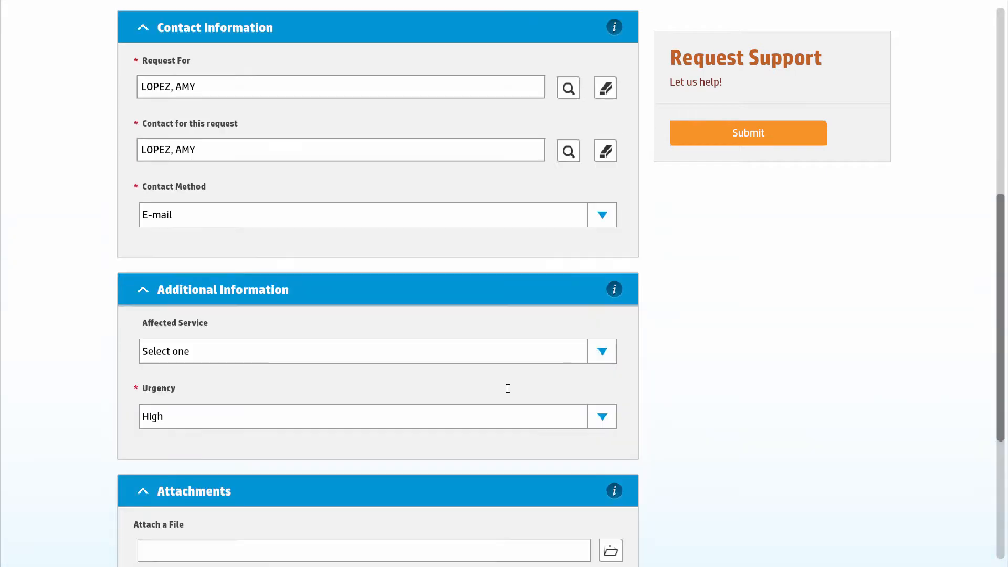
{"action": "scroll", "scroll_direction": "up", "scroll_amount": 3}
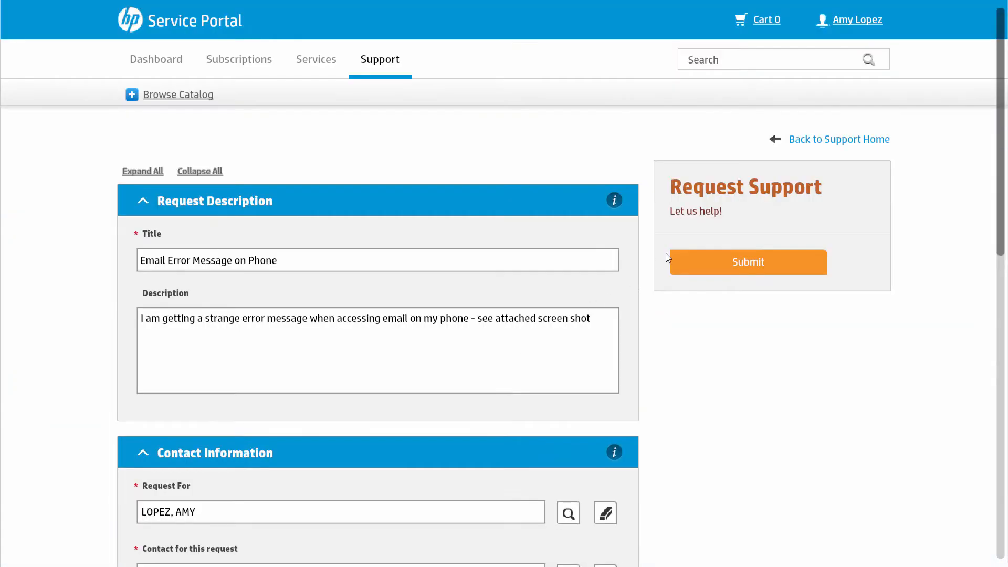
{"action": "left_click", "coordinate": [747, 261]}
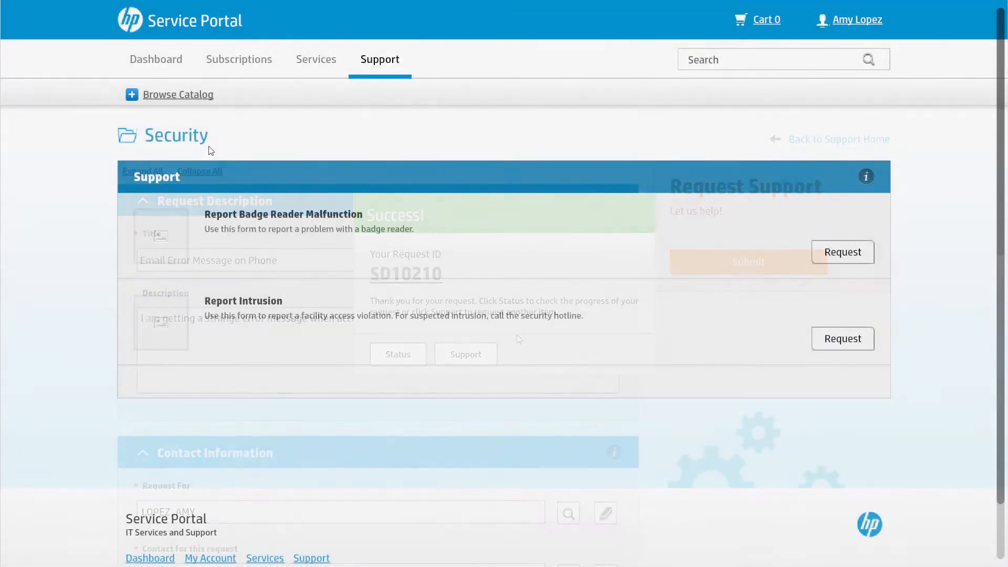
- Start the Request Password Reset form from the Security category
{"action": "left_click", "coordinate": [177, 94]}
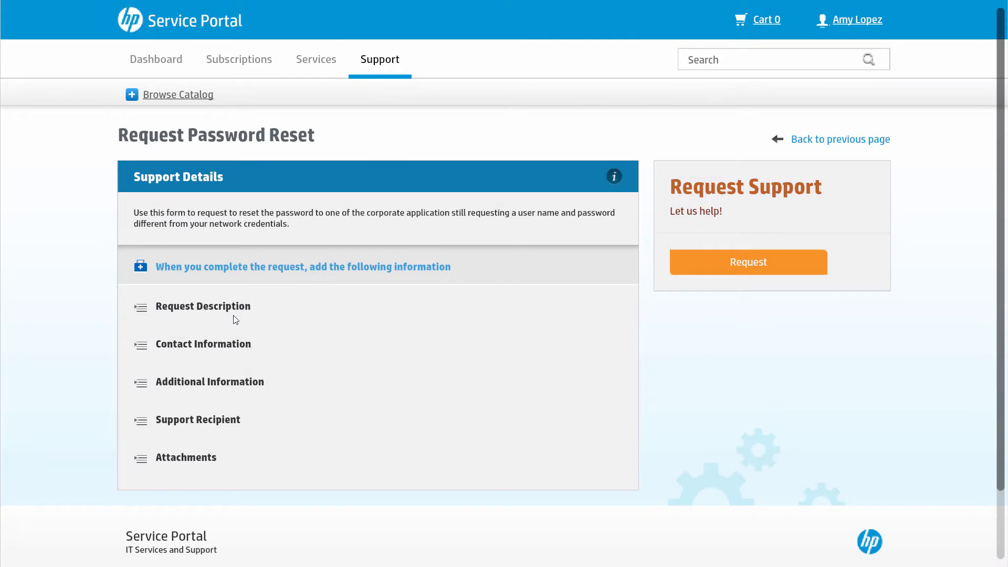
{"action": "mouse_move", "coordinate": [137, 429]}
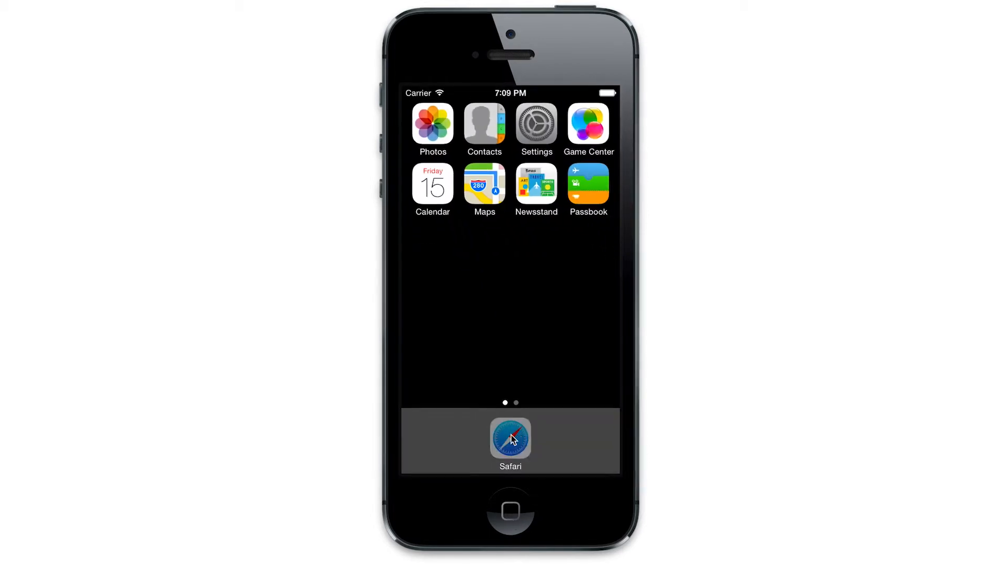
- Sign in to Service Manager mobile in Safari and start a new ticket
{"action": "left_click", "coordinate": [510, 440]}
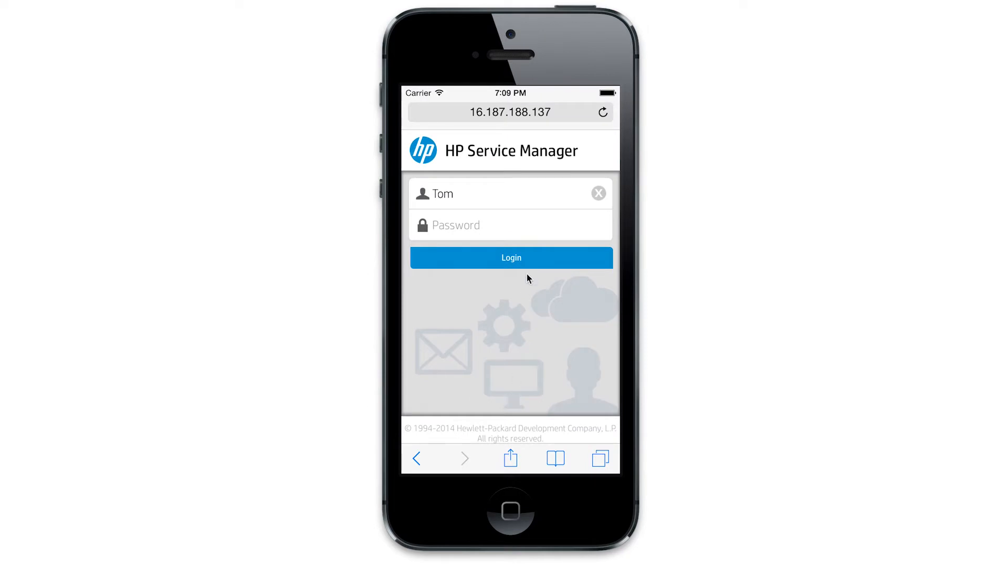
{"action": "left_click", "coordinate": [510, 257]}
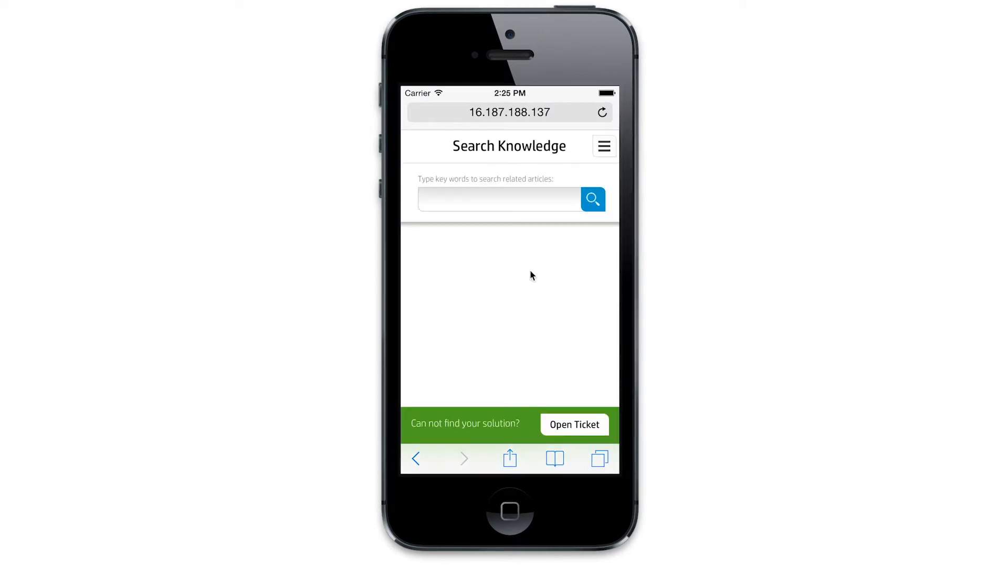
{"action": "left_click", "coordinate": [575, 424]}
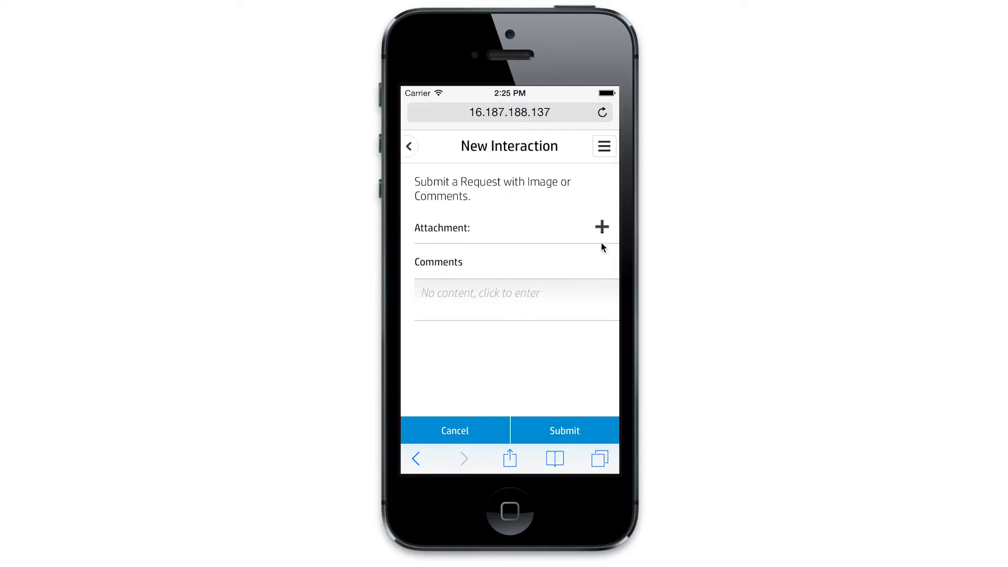
- Attach the saved email-error screenshot and submit the interaction as SD10427
{"action": "left_click", "coordinate": [602, 226]}
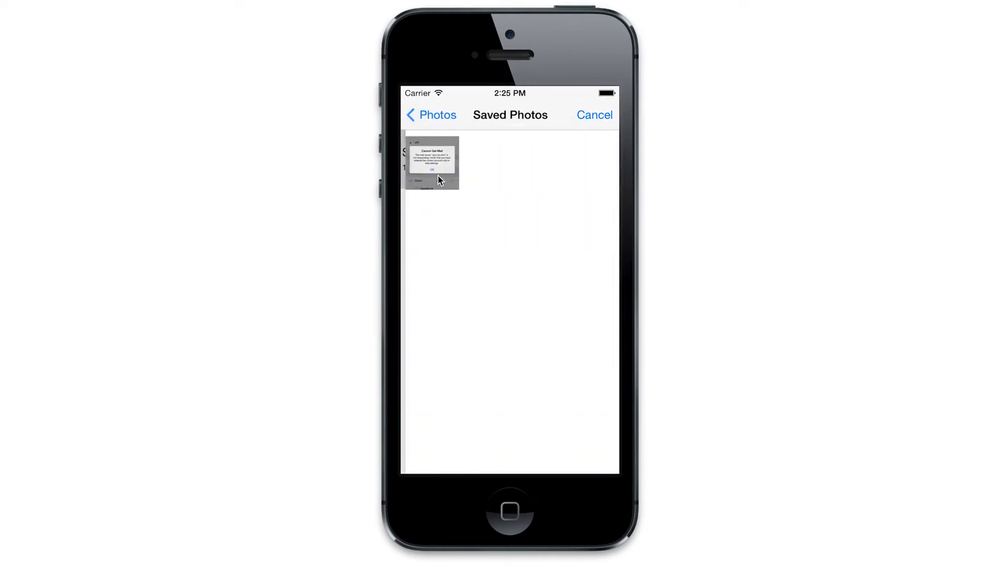
{"action": "left_click", "coordinate": [431, 162]}
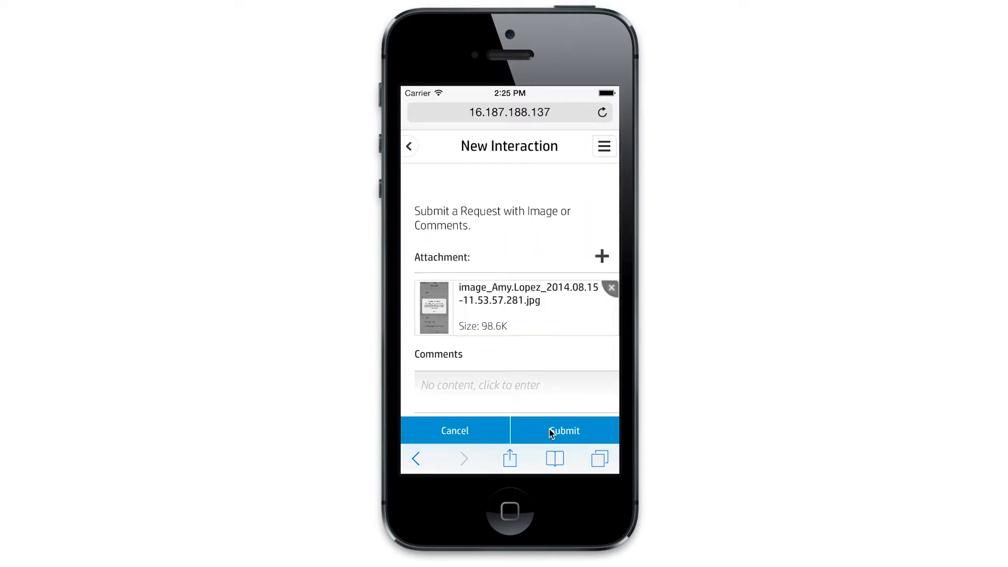
{"action": "left_click", "coordinate": [562, 431]}
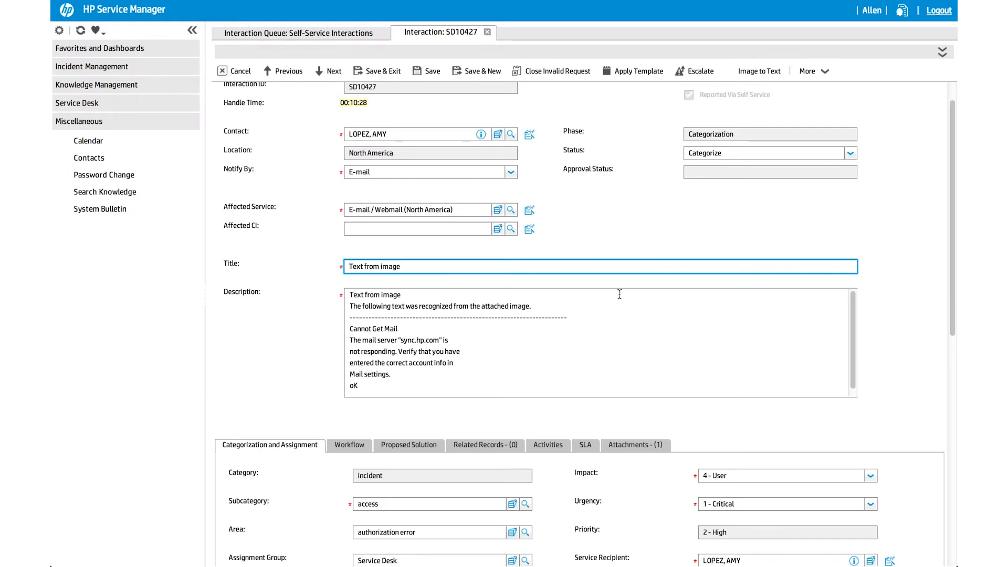
- Read SD10427's Description field holding the Image to Text output from the screenshot
{"action": "left_click", "coordinate": [513, 340]}
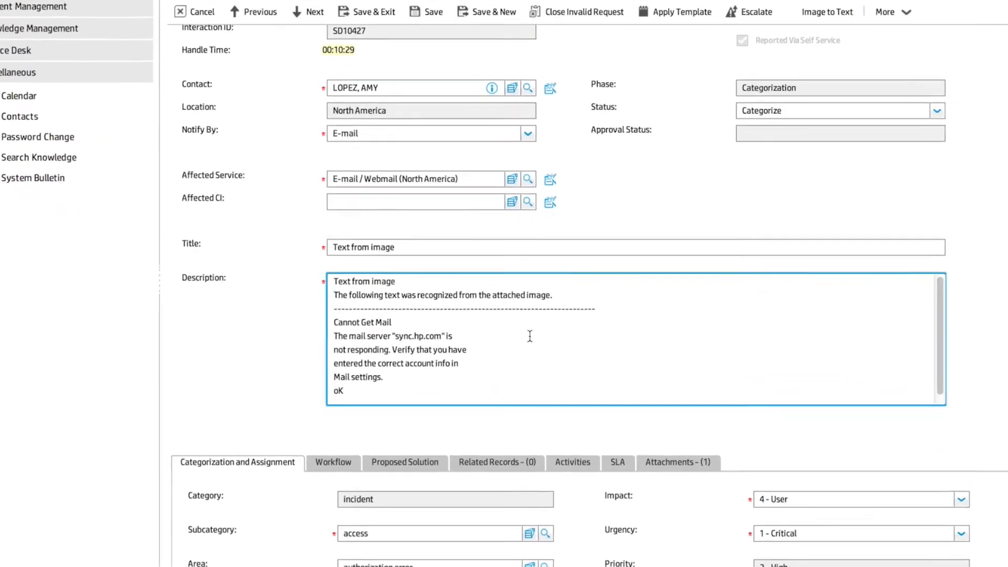
{"action": "scroll", "scroll_direction": "down", "scroll_amount": 3}
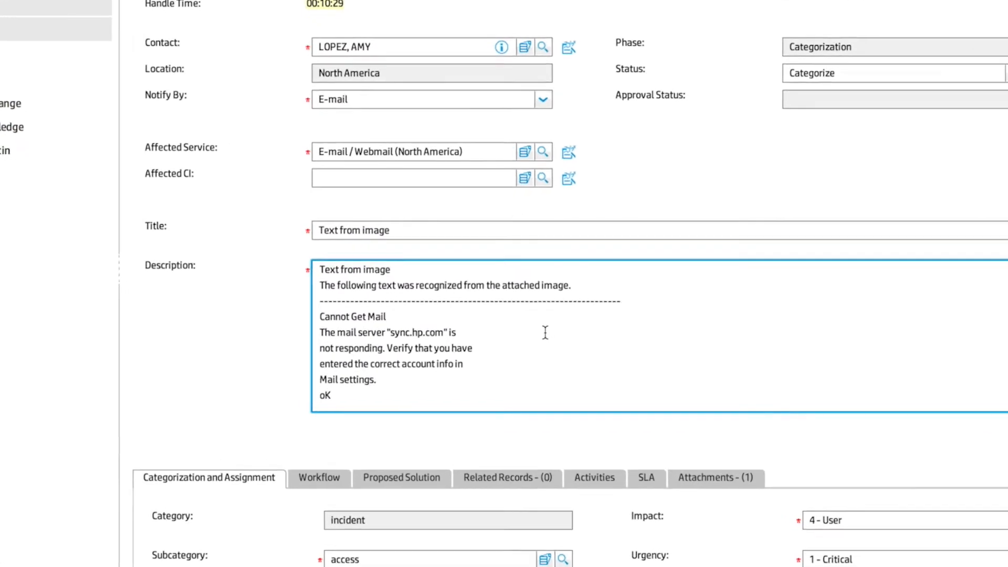
{"action": "scroll", "scroll_direction": "down", "scroll_amount": 3}
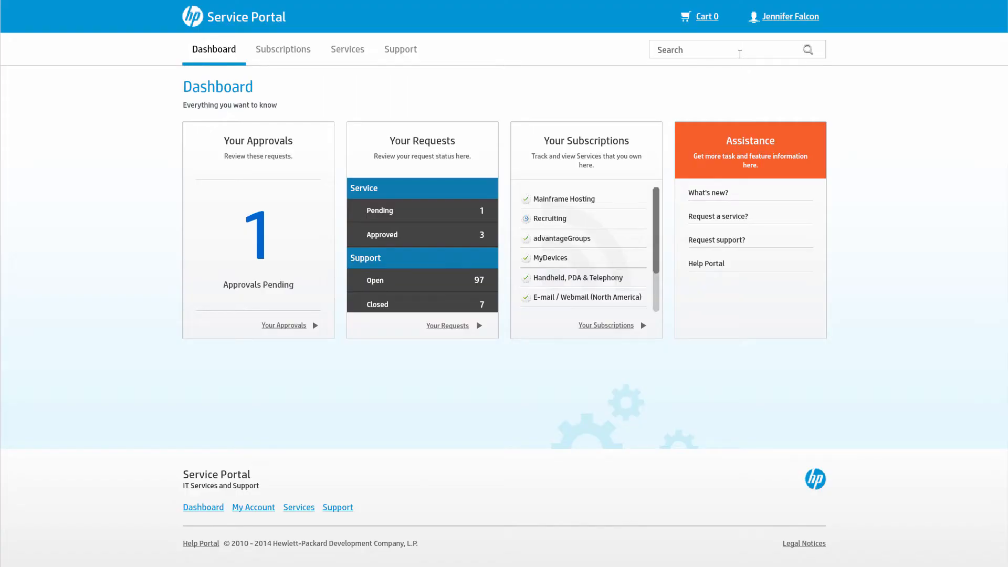
- Search the catalog for Monitor from the suggestions, then go to the Services page
{"action": "left_click", "coordinate": [706, 49]}
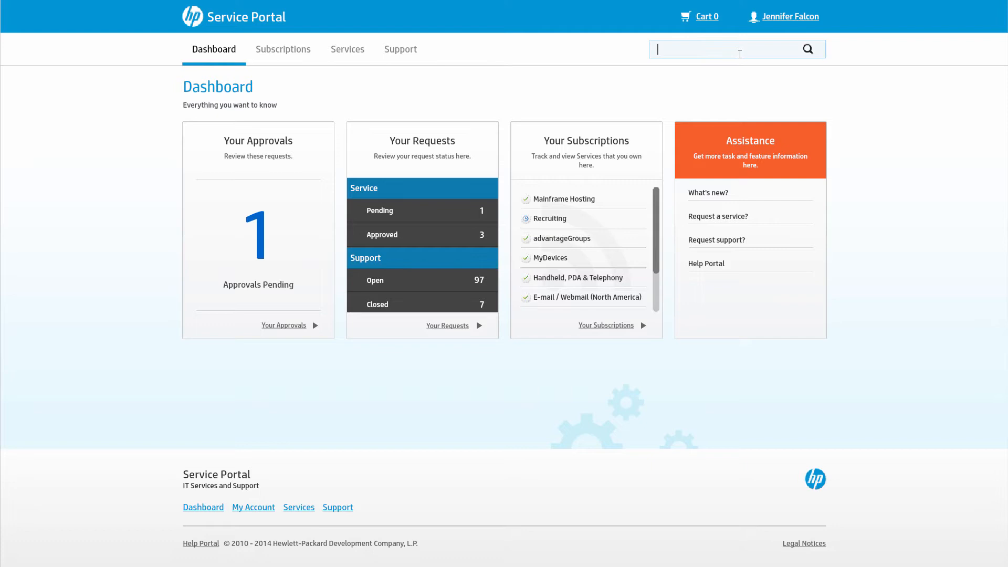
{"action": "type", "text": "mon"}
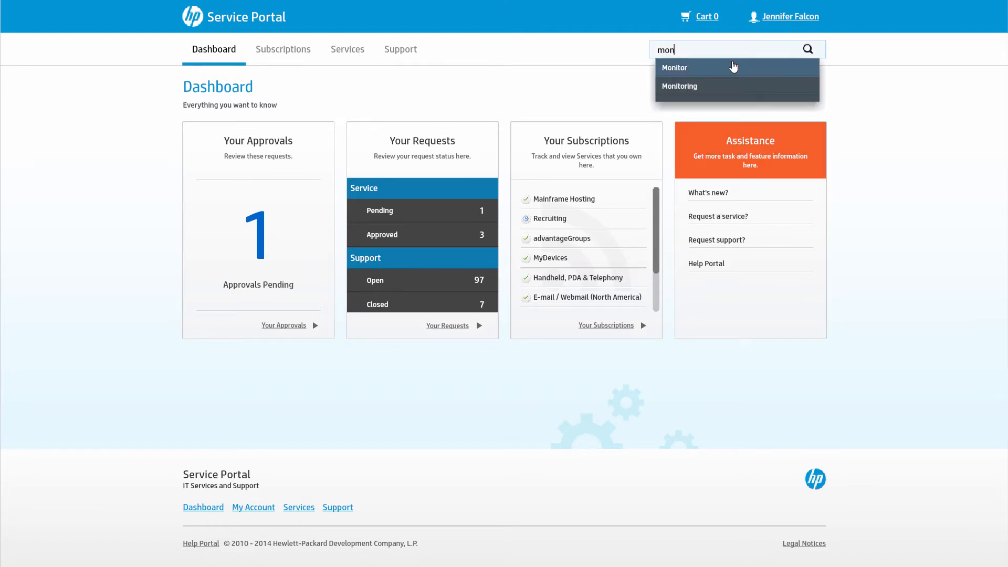
{"action": "left_click", "coordinate": [675, 67]}
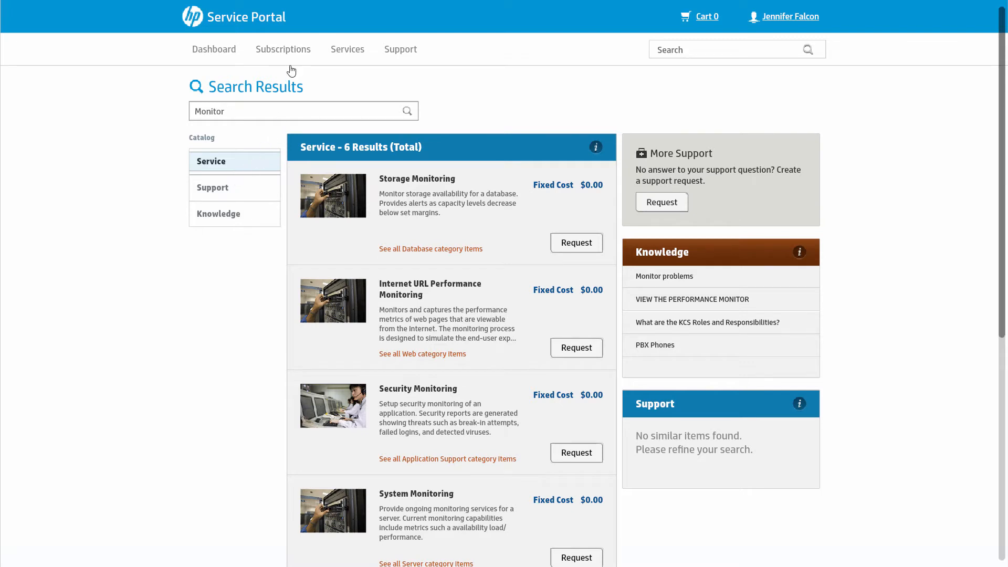
{"action": "left_click", "coordinate": [347, 49]}
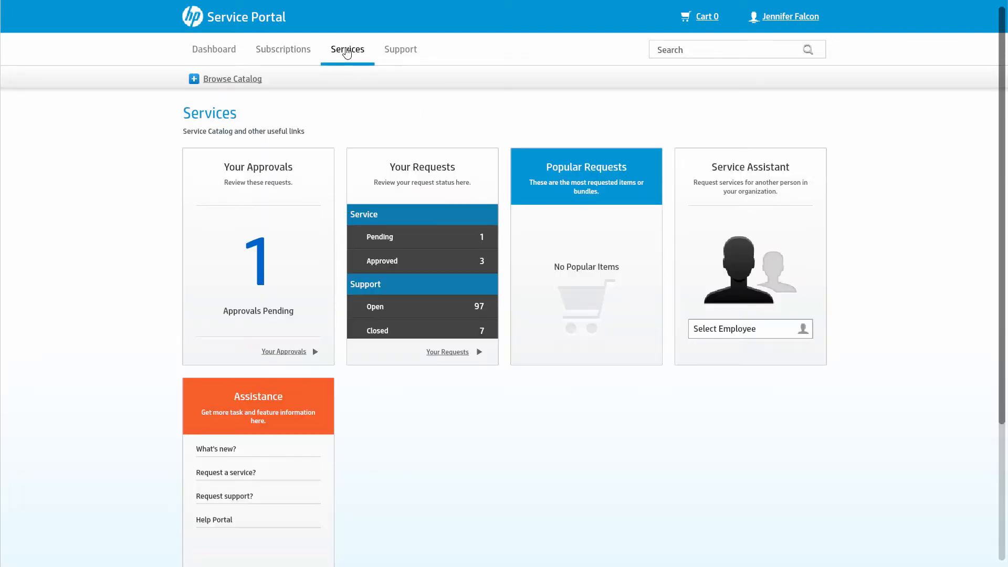
- Browse Technical and Support Services > Hardware Procurement, then search for Monitor again
{"action": "left_click", "coordinate": [231, 79]}
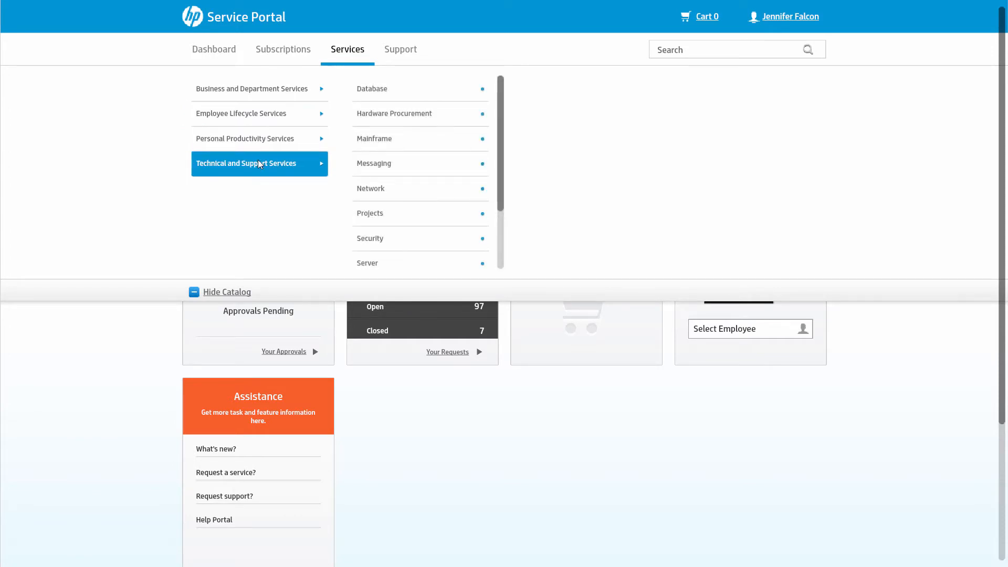
{"action": "mouse_move", "coordinate": [406, 138]}
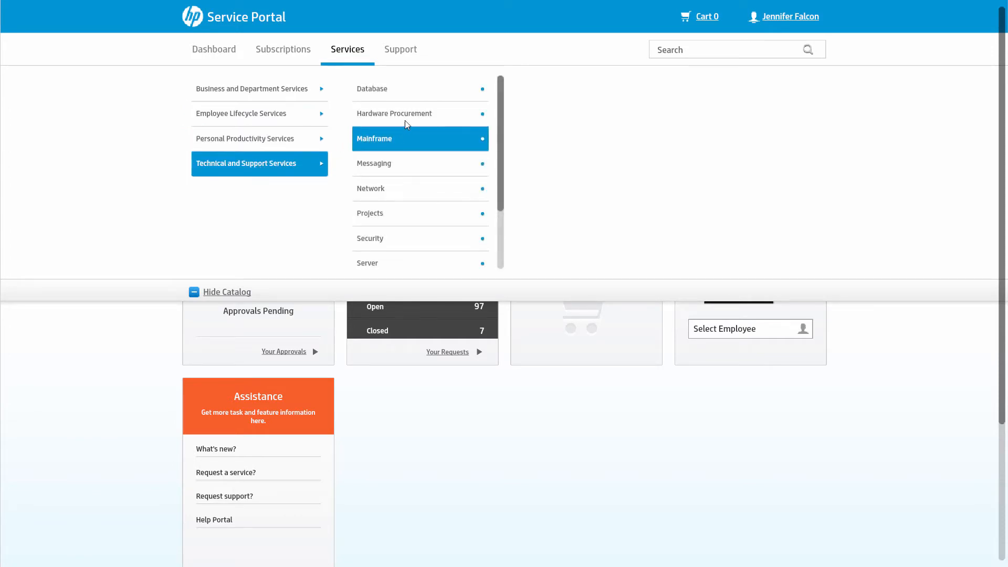
{"action": "left_click", "coordinate": [393, 113]}
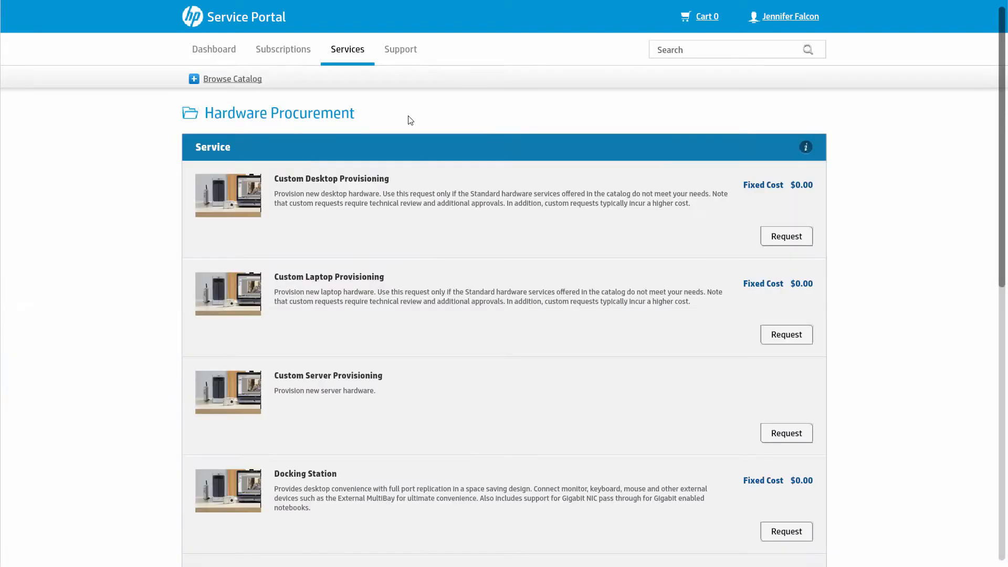
{"action": "type", "text": "Monitor"}
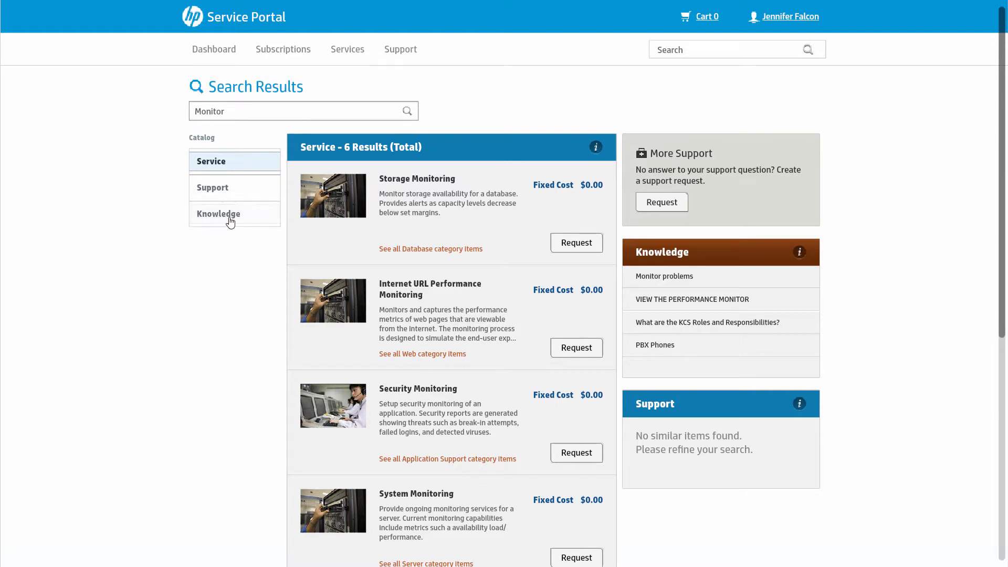
- Read the Monitor problems knowledge article, then return to service results at Flat Screen Monitor
{"action": "left_click", "coordinate": [219, 213]}
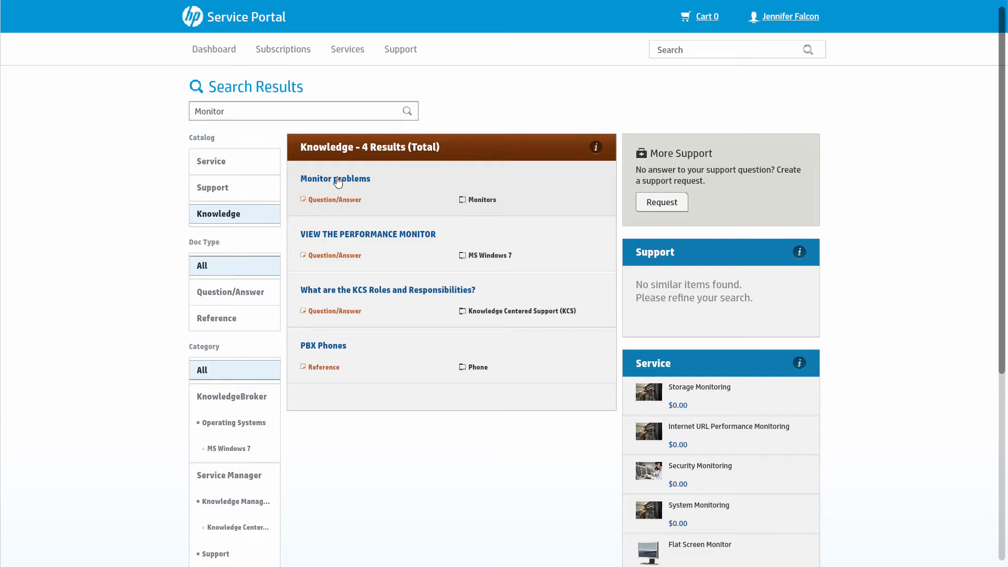
{"action": "left_click", "coordinate": [335, 178]}
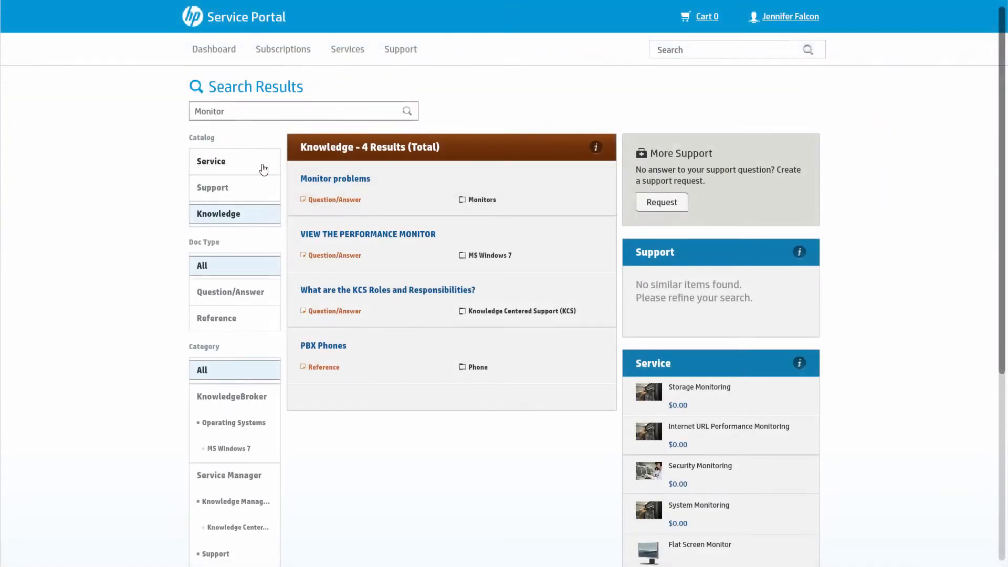
{"action": "left_click", "coordinate": [211, 161]}
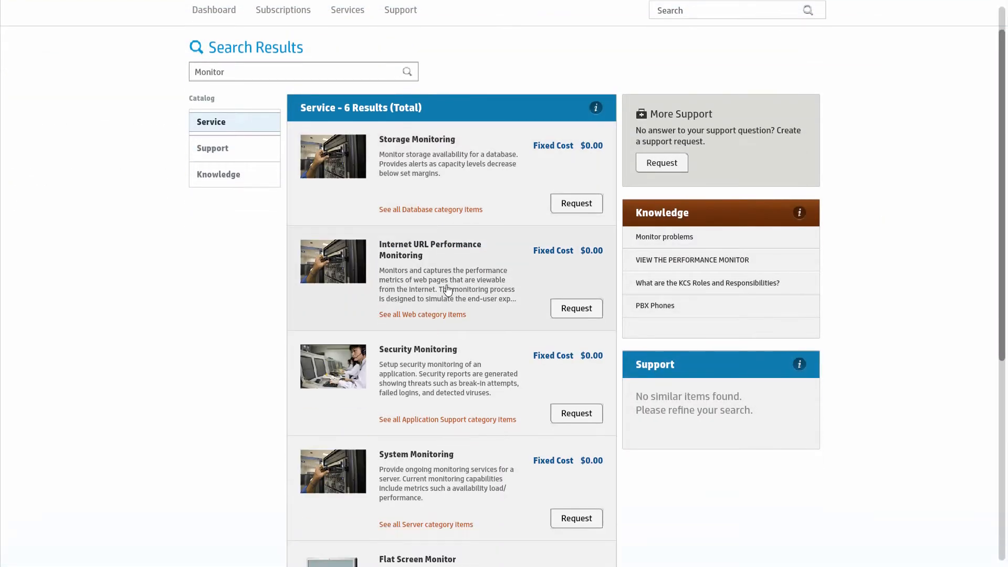
{"action": "scroll", "scroll_direction": "down", "scroll_amount": 3}
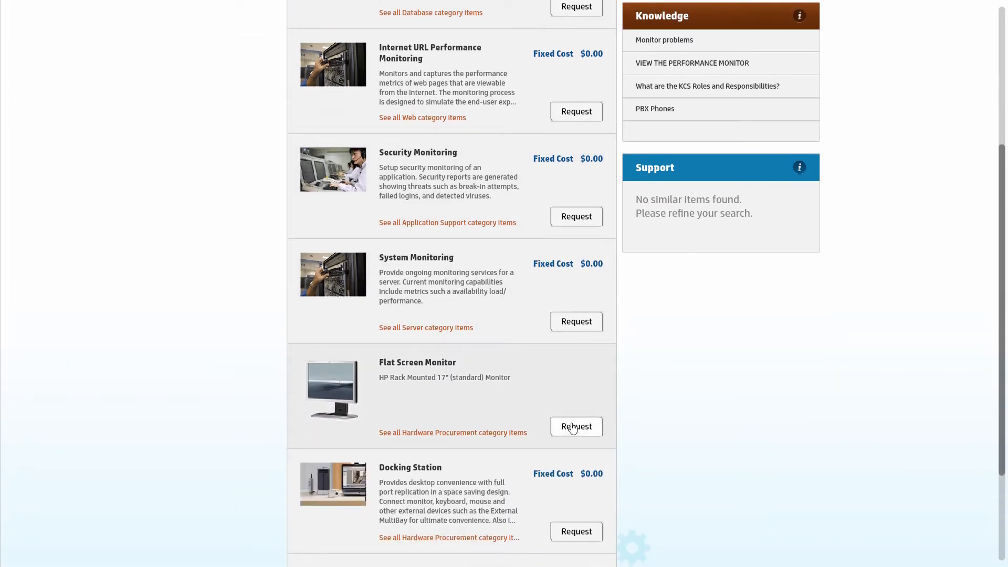
- Request the Flat Screen Monitor in 21 Inch size ($250) with Request Now
{"action": "left_click", "coordinate": [575, 427]}
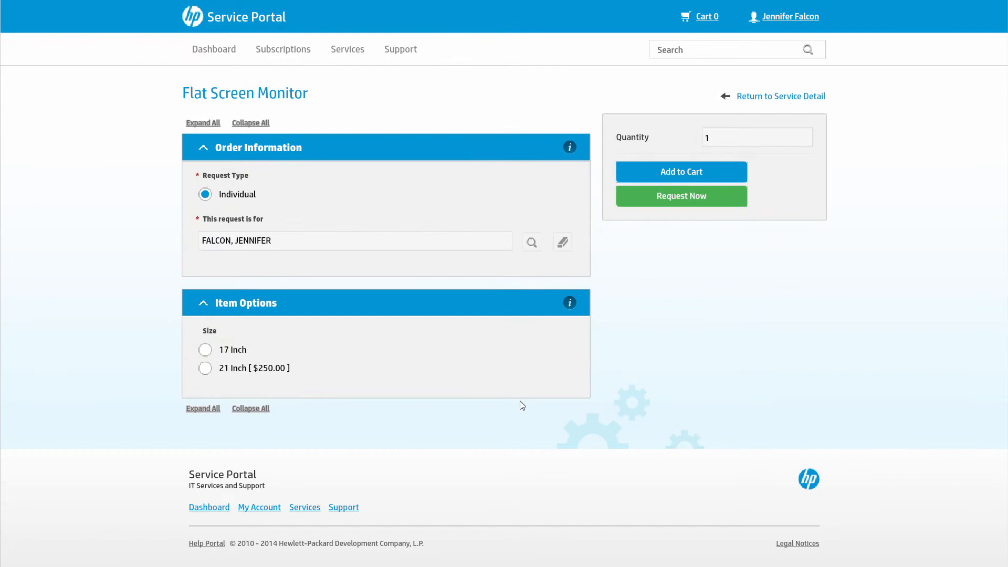
{"action": "left_click", "coordinate": [204, 367]}
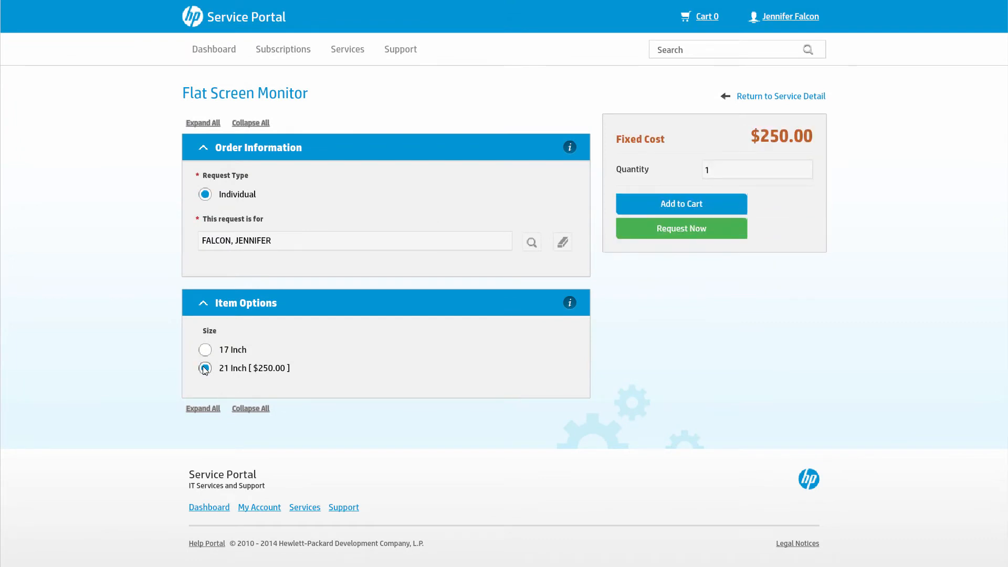
{"action": "left_click", "coordinate": [204, 367]}
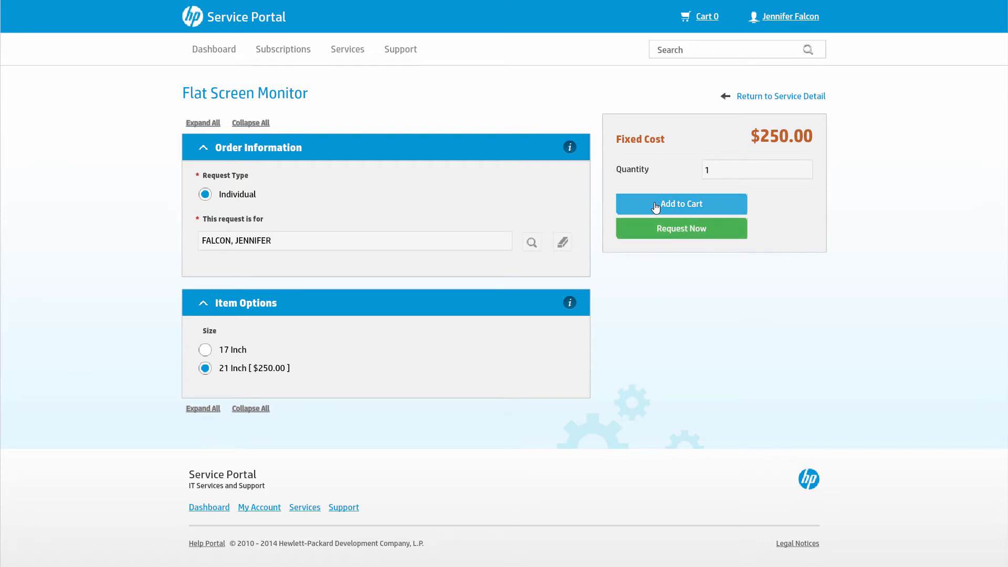
{"action": "mouse_move", "coordinate": [680, 228]}
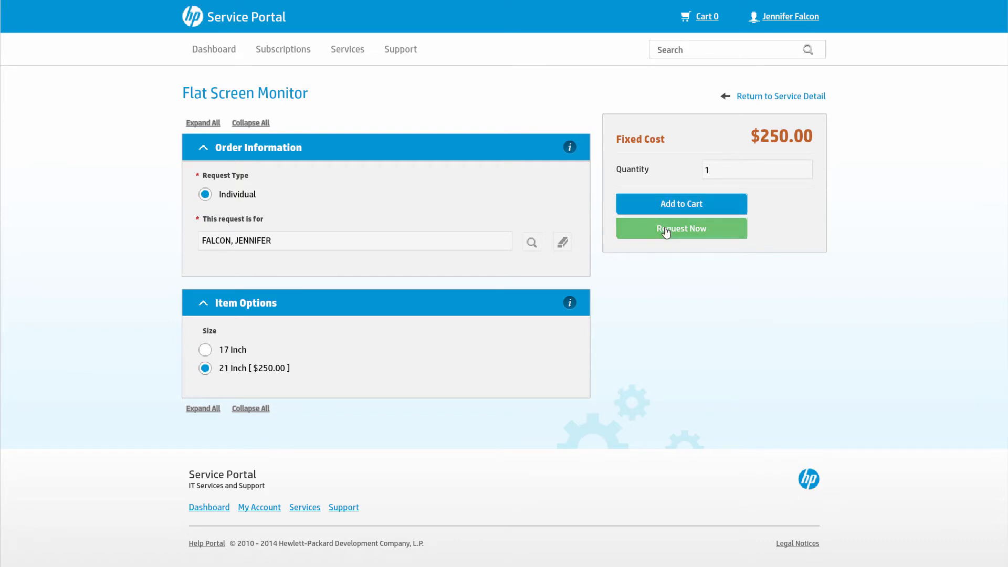
{"action": "left_click", "coordinate": [680, 228]}
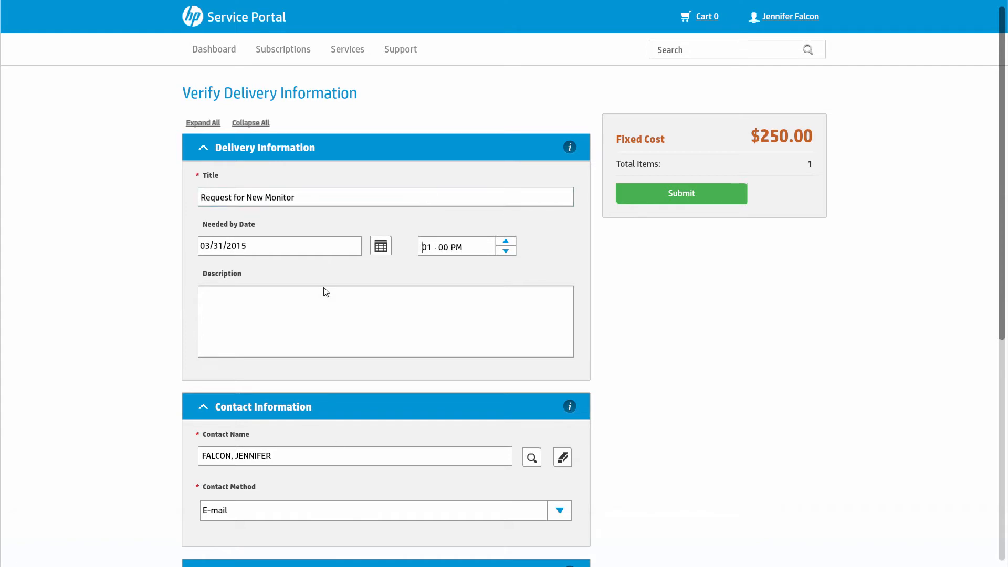
- Submit the $250 monitor request from Verify Delivery Information and return to the dashboard
{"action": "scroll", "scroll_direction": "down", "scroll_amount": 3}
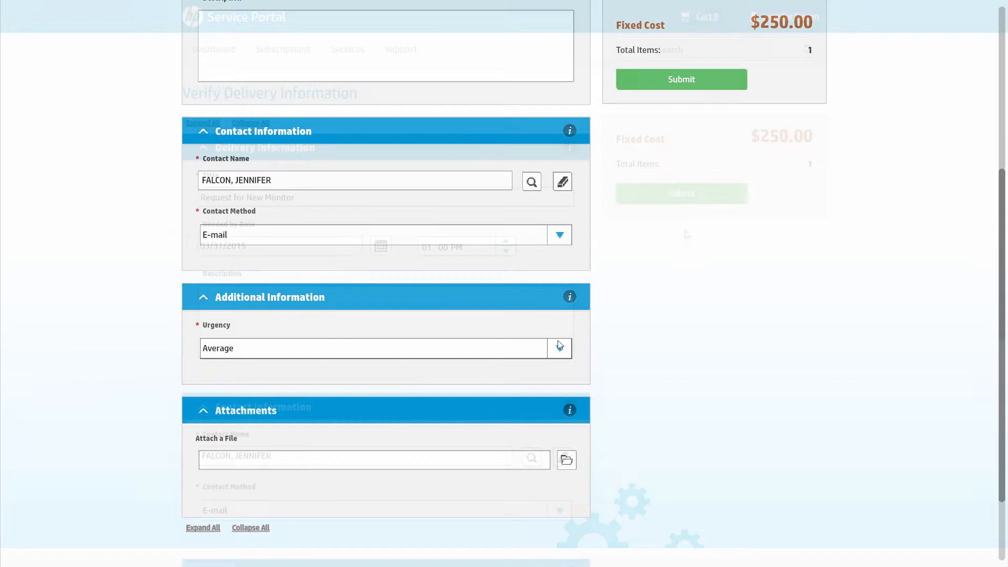
{"action": "left_click", "coordinate": [680, 193]}
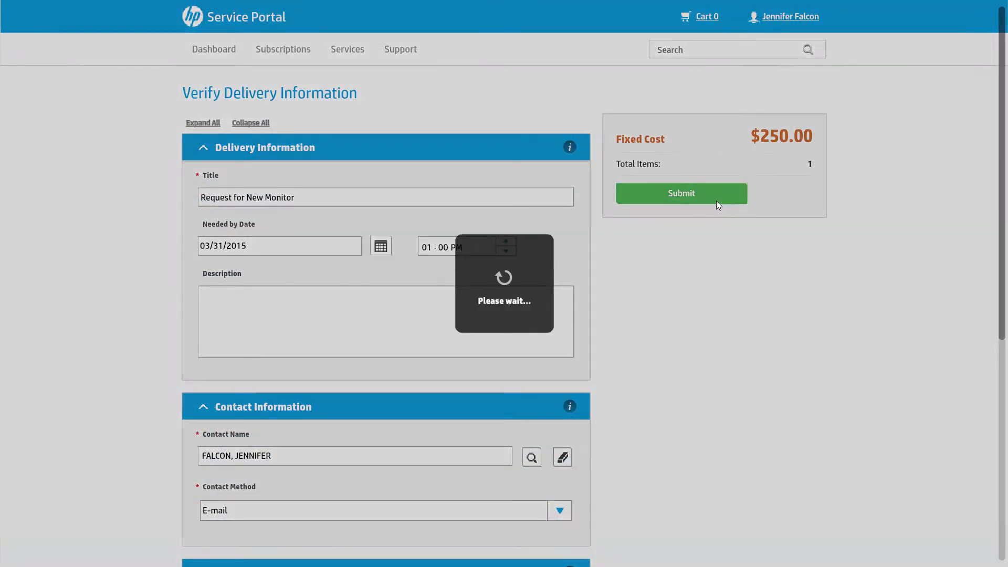
{"action": "left_click", "coordinate": [680, 193]}
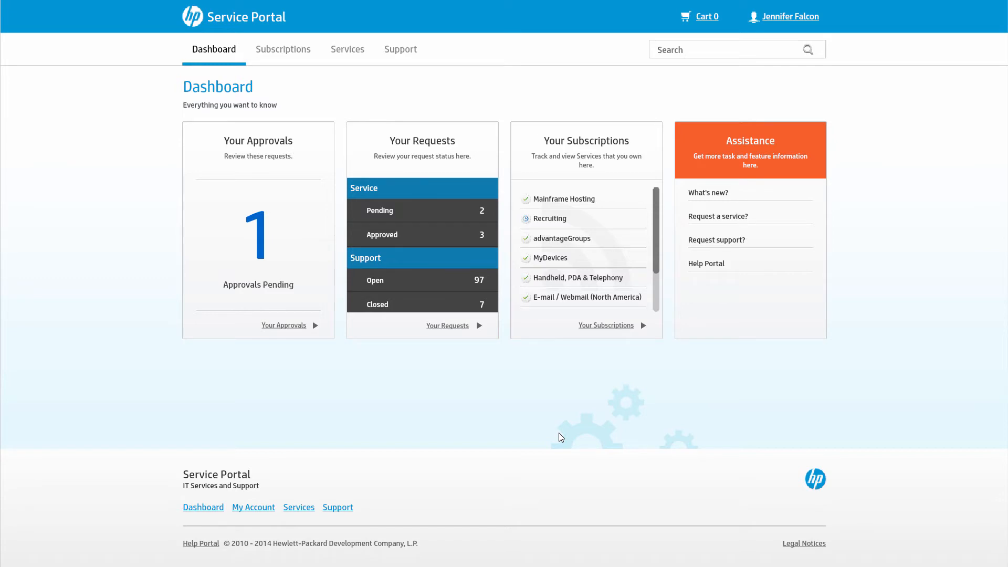
{"action": "mouse_move", "coordinate": [260, 231]}
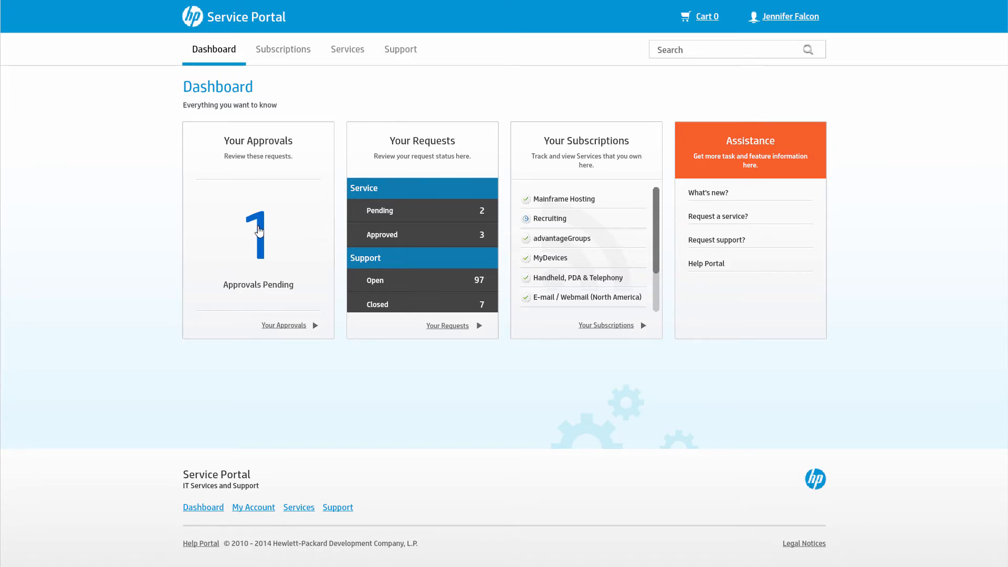
- Review pending approval RF10009 for Managed Mobility Service, then list your Approved requests
{"action": "left_click", "coordinate": [283, 324]}
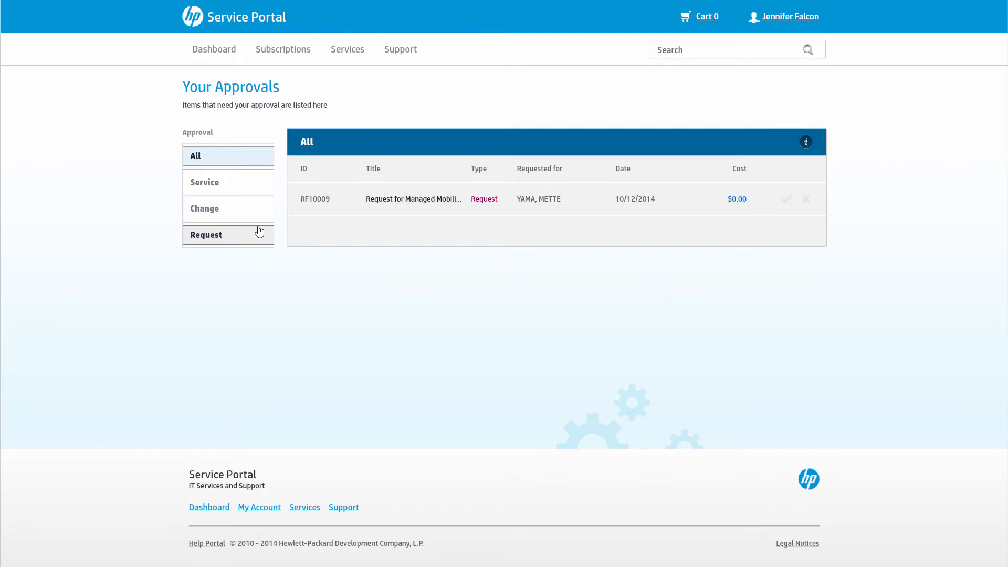
{"action": "left_click", "coordinate": [414, 198]}
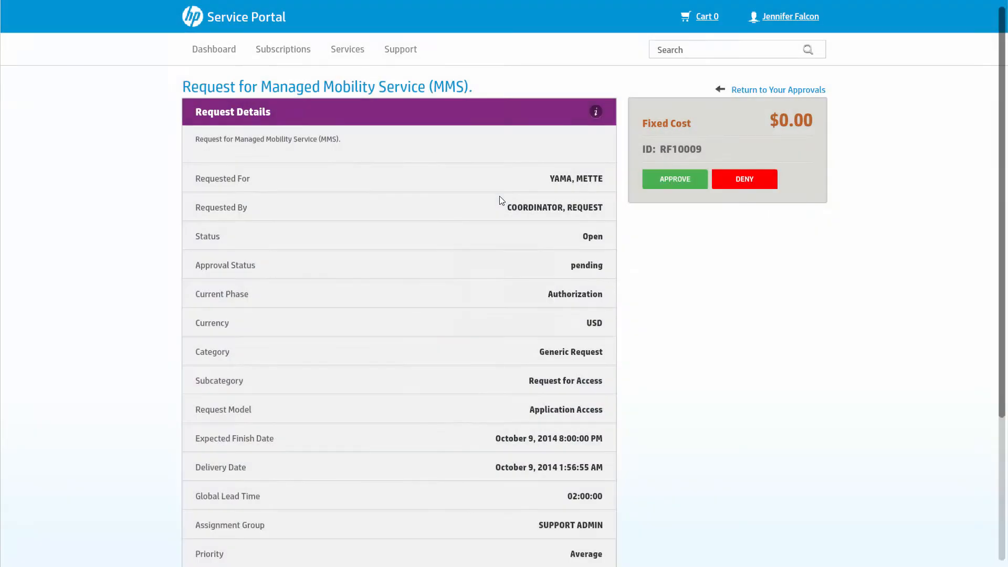
{"action": "left_click", "coordinate": [214, 50]}
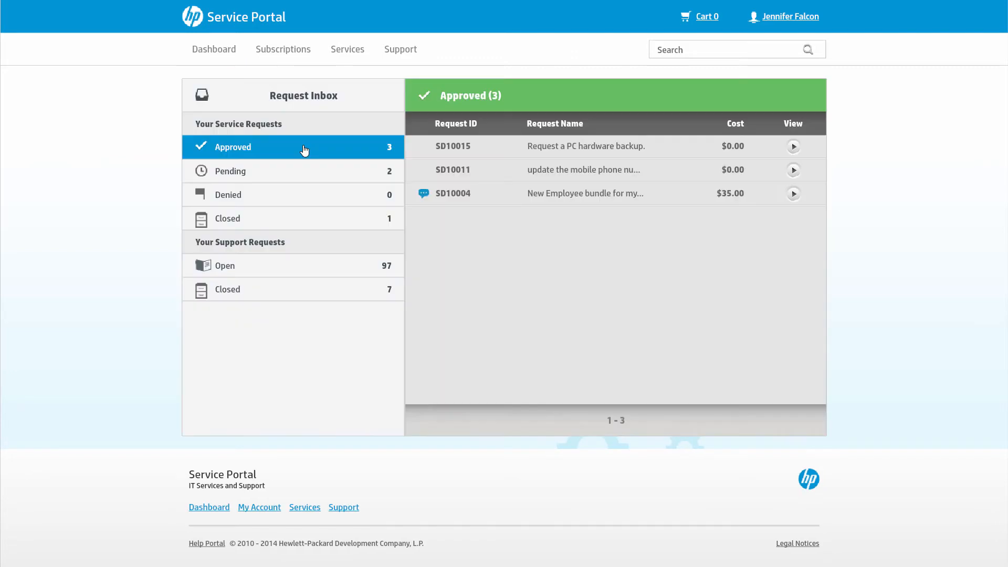
{"action": "mouse_move", "coordinate": [445, 181]}
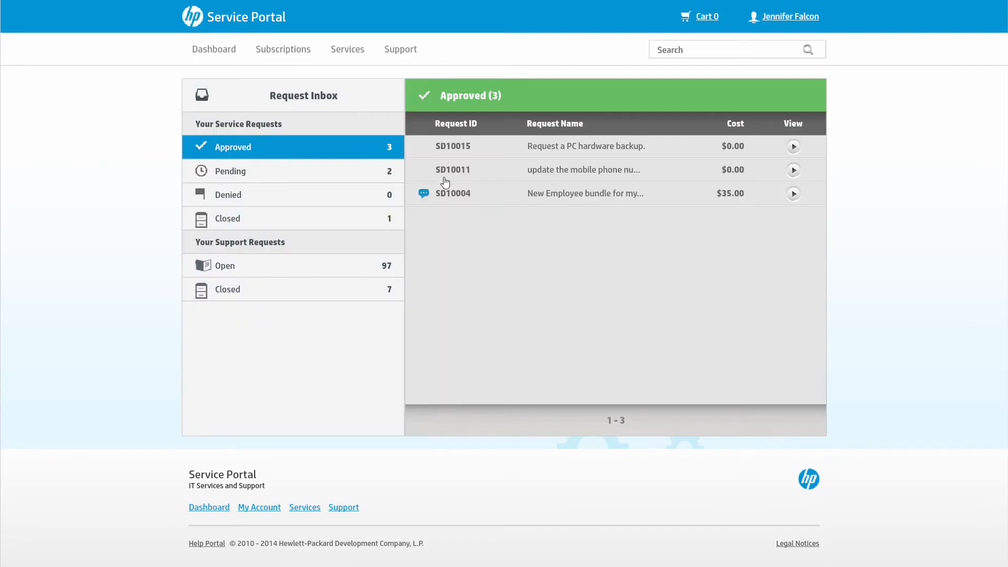
{"action": "mouse_move", "coordinate": [458, 199]}
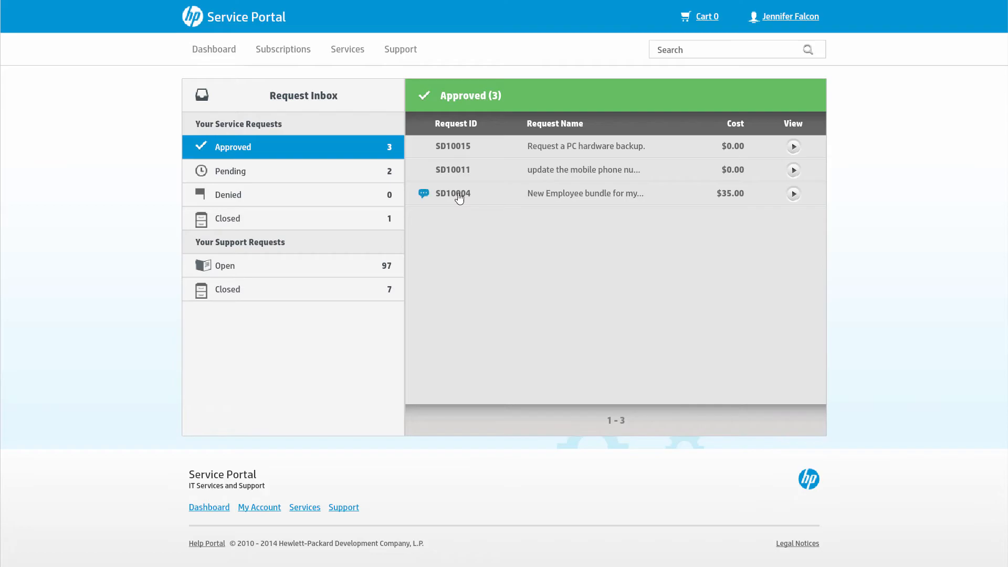
- Review request SD10011's details and its Comment & History section
{"action": "left_click", "coordinate": [794, 171]}
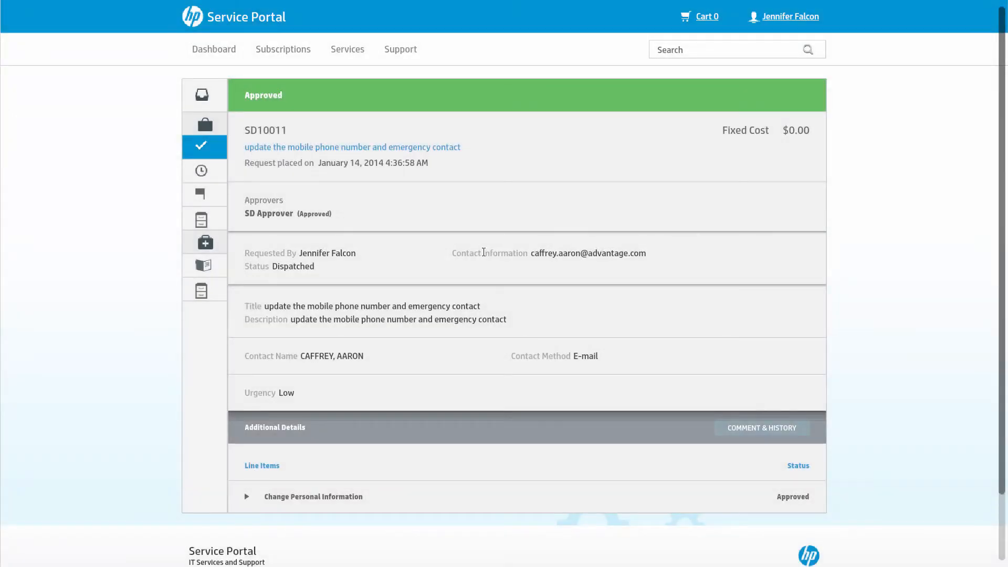
{"action": "scroll", "scroll_direction": "down", "scroll_amount": 3}
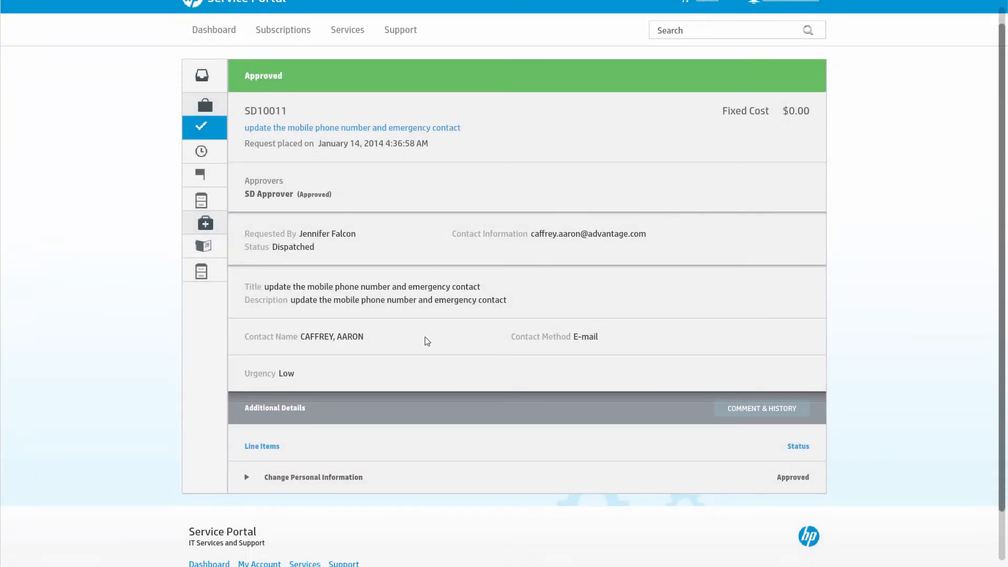
{"action": "scroll", "scroll_direction": "down", "scroll_amount": 3}
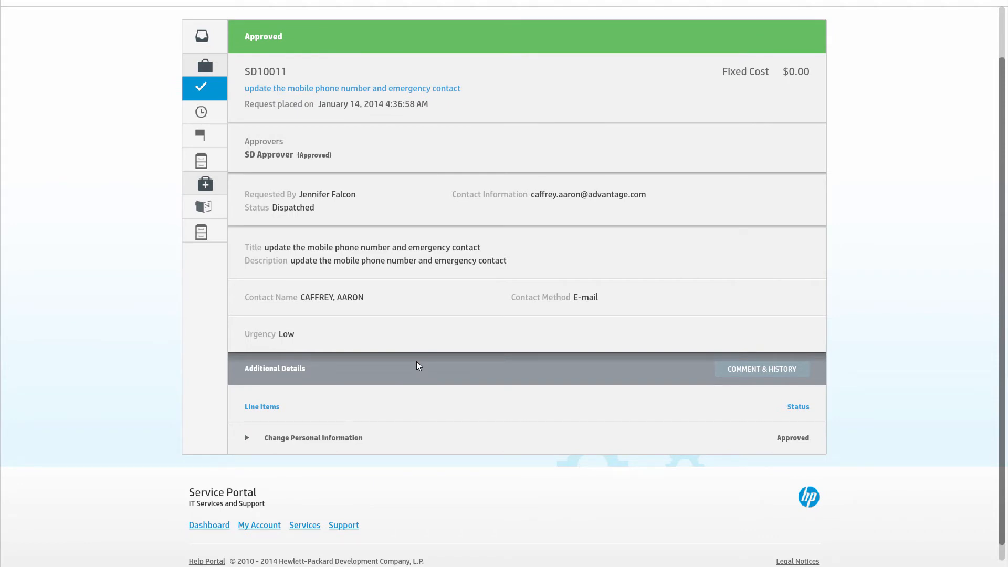
{"action": "mouse_move", "coordinate": [761, 368]}
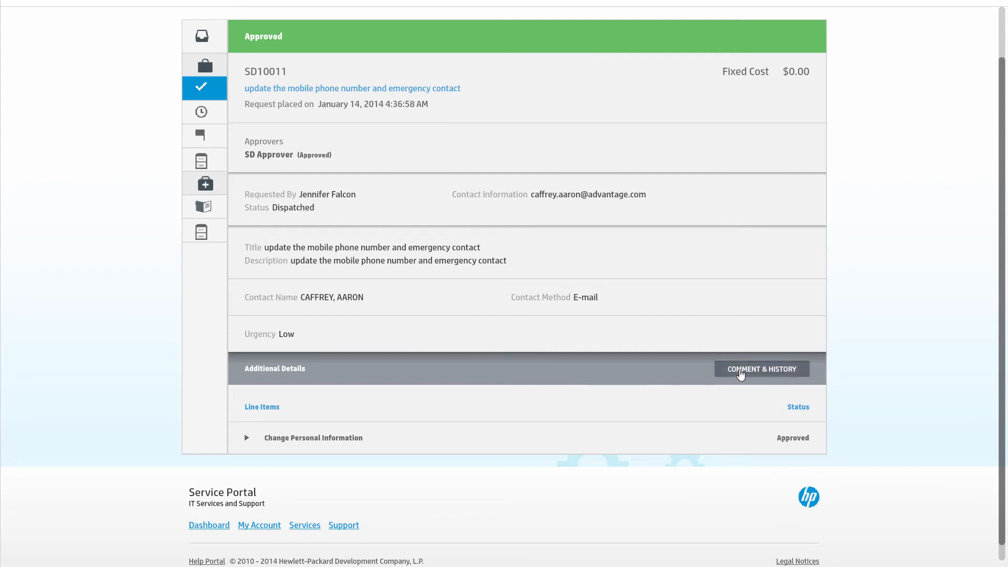
{"action": "left_click", "coordinate": [760, 369]}
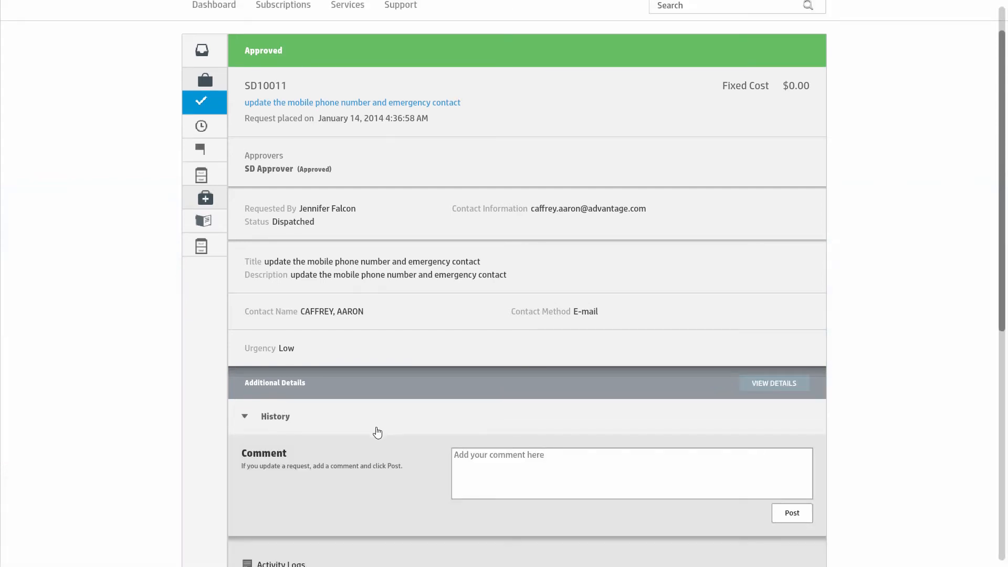
- Post the comment 'I will be out of office next week' on SD10011
{"action": "scroll", "scroll_direction": "down", "scroll_amount": 3}
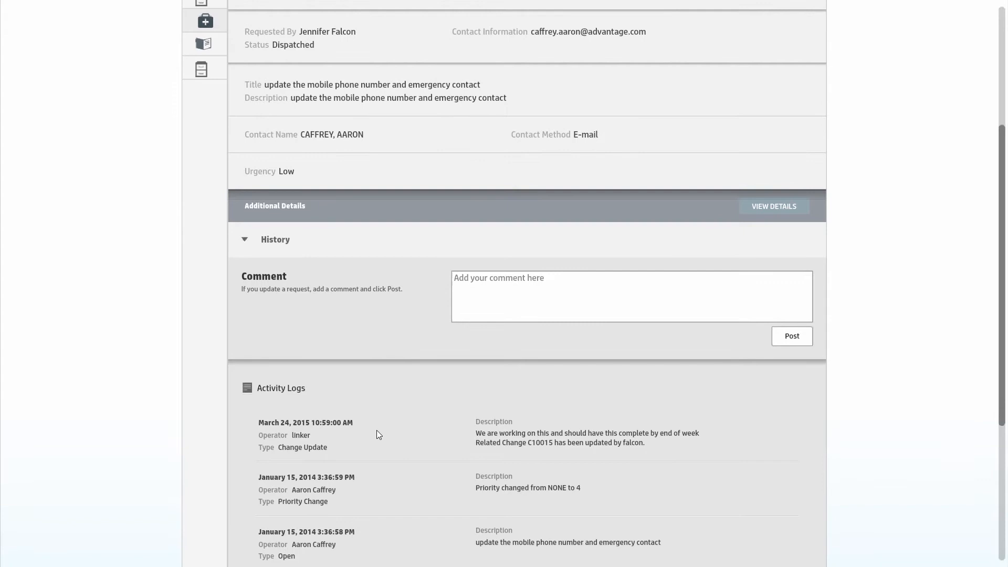
{"action": "type", "text": "I will be out of office next week"}
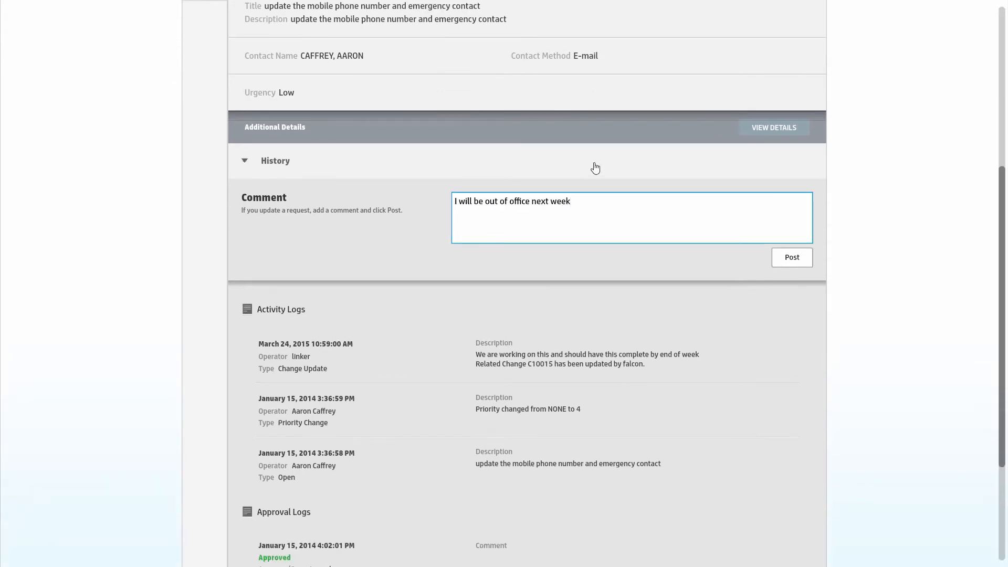
{"action": "left_click", "coordinate": [792, 257]}
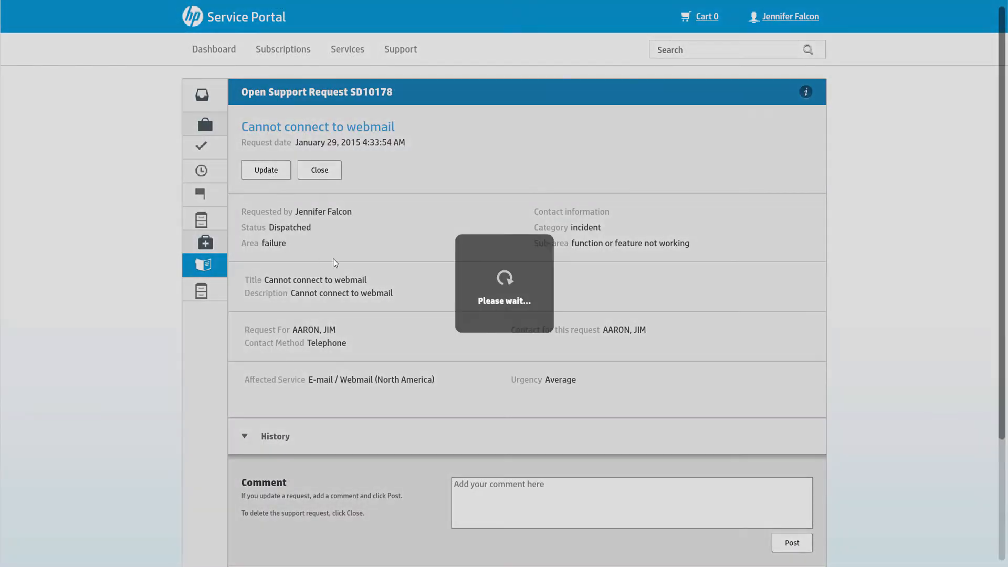
- Close support request SD10178 with a reason, confirm it, and return via Back
{"action": "left_click", "coordinate": [266, 171]}
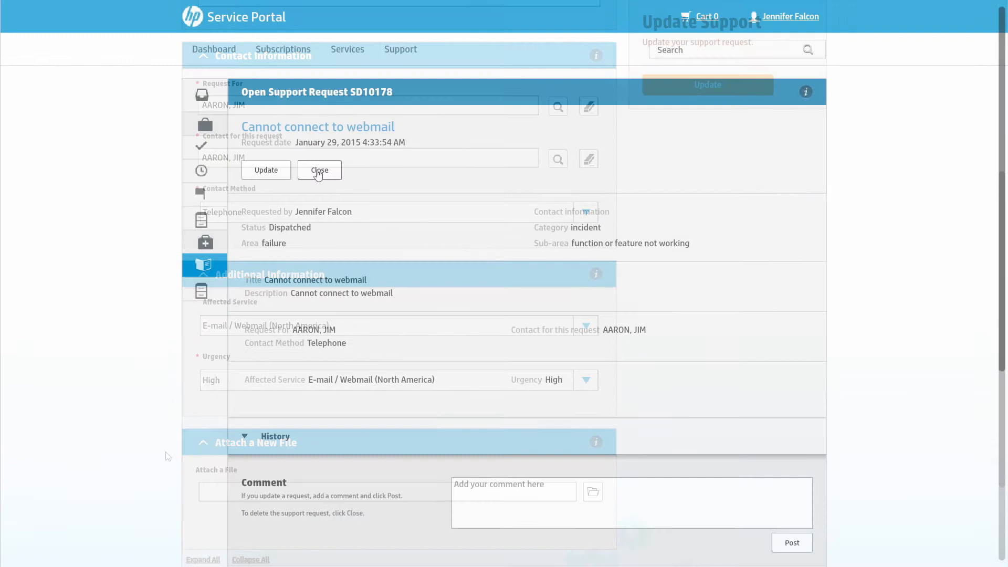
{"action": "left_click", "coordinate": [319, 170]}
{"action": "type", "text": "I no"}
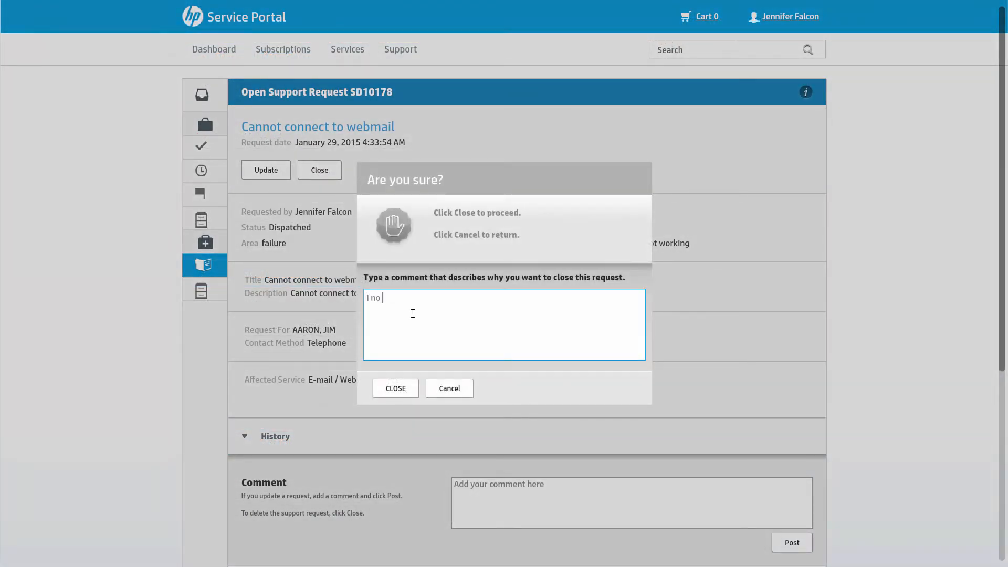
{"action": "left_click", "coordinate": [395, 389]}
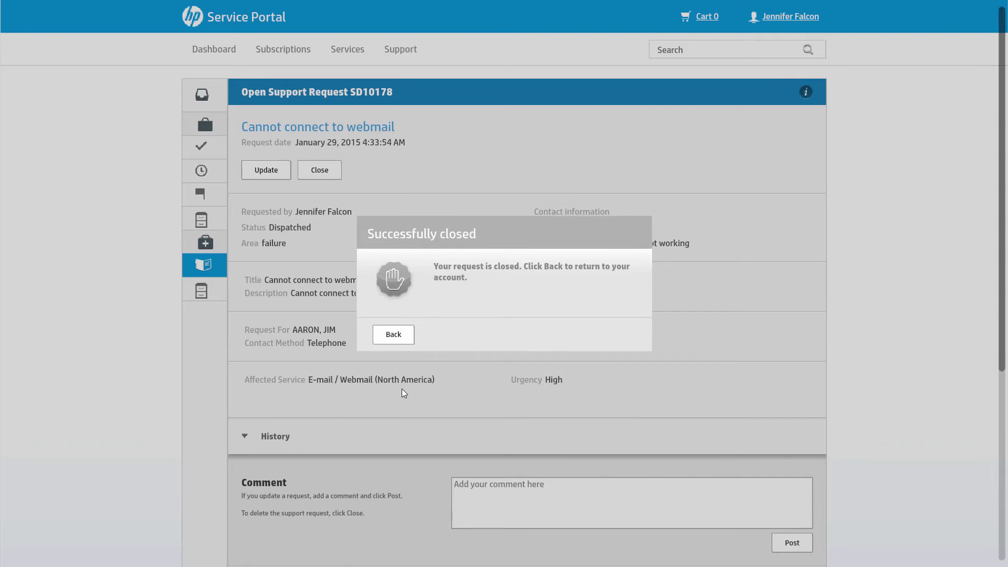
{"action": "left_click", "coordinate": [392, 333]}
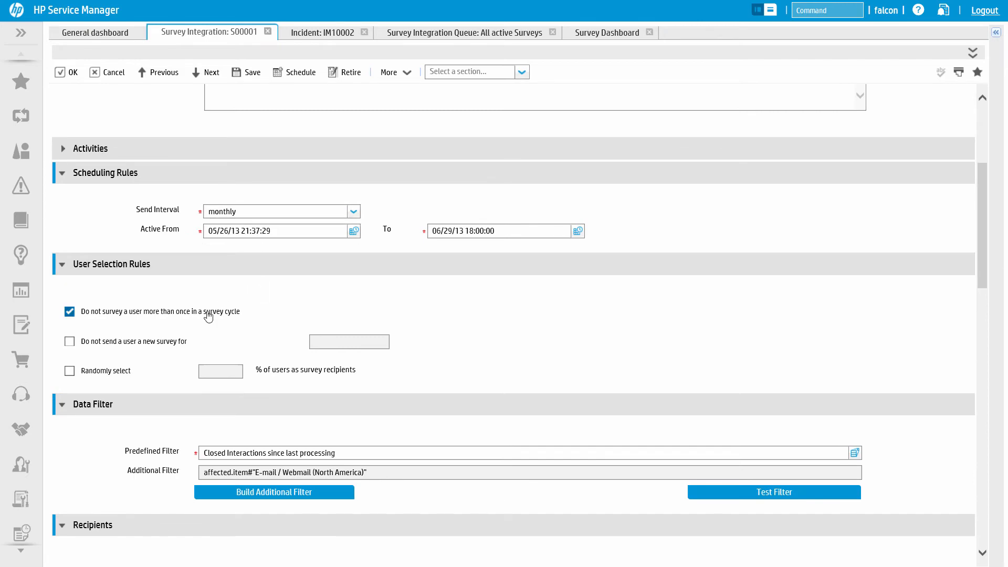
- Send the customer satisfaction survey manually to the listed recipient and acknowledge the OK notice
{"action": "scroll", "scroll_direction": "down", "scroll_amount": 3}
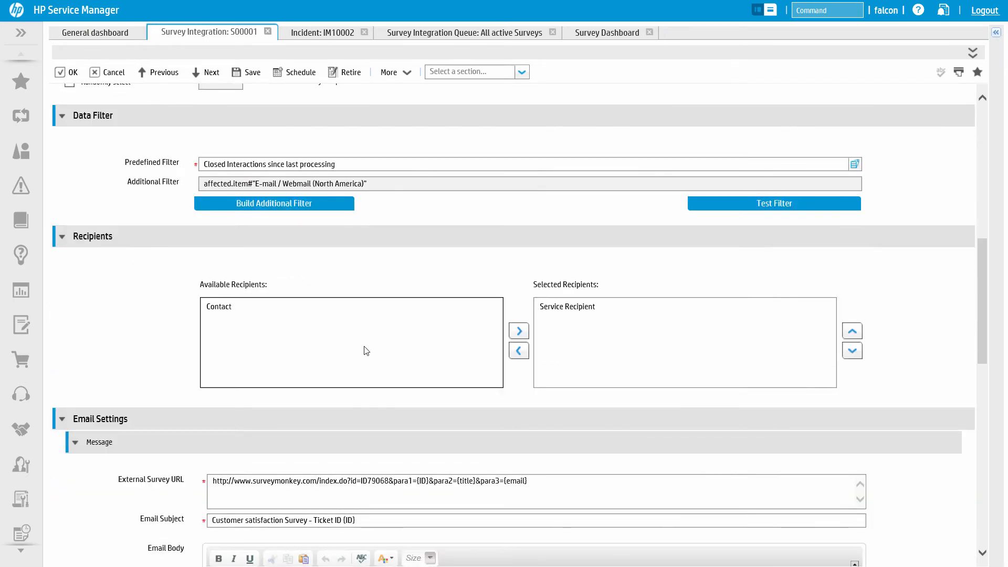
{"action": "scroll", "scroll_direction": "down", "scroll_amount": 3}
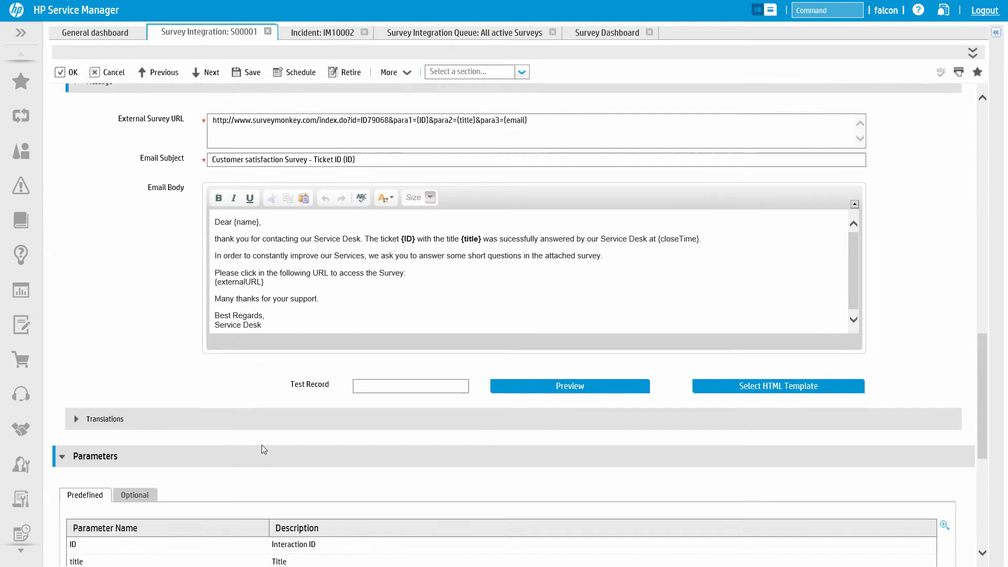
{"action": "left_click", "coordinate": [325, 33]}
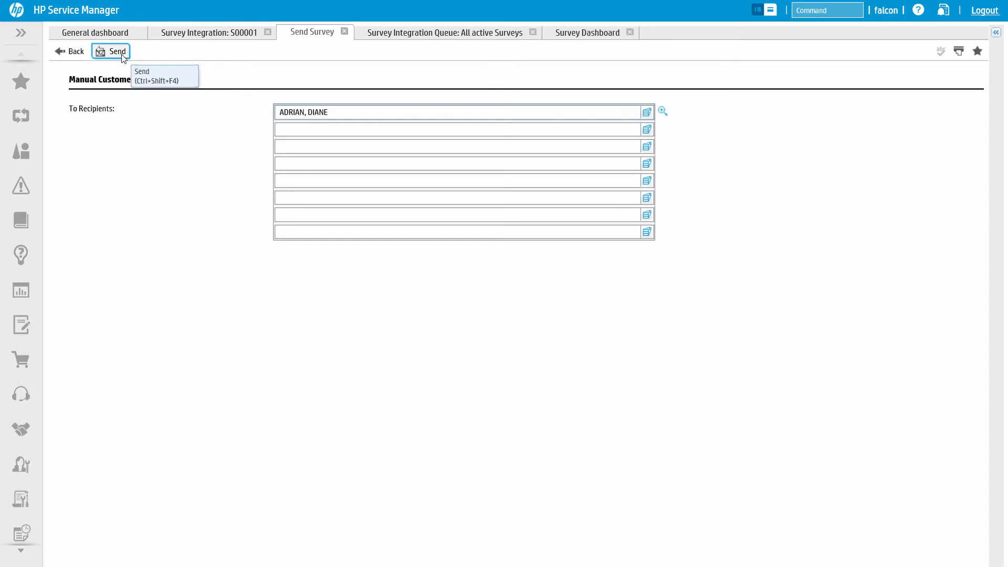
{"action": "left_click", "coordinate": [116, 51]}
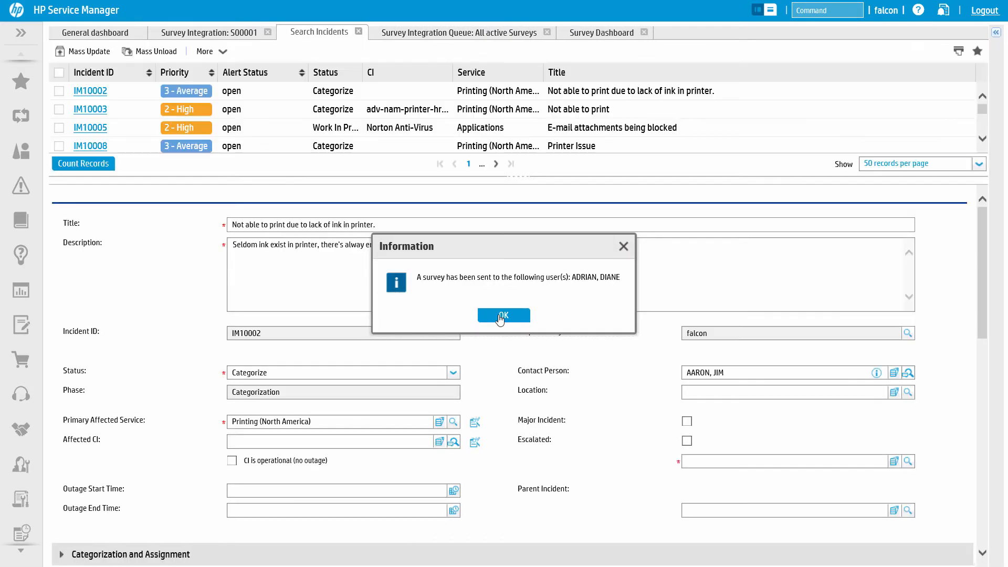
{"action": "left_click", "coordinate": [503, 315]}
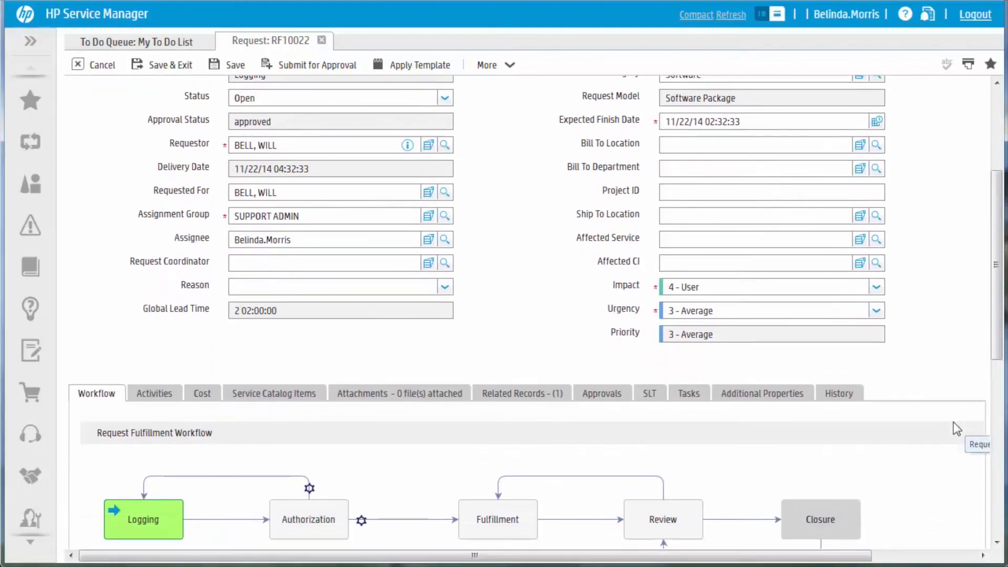
- View RF10022's Service Catalog Items, then bring up the fulfiller's To Do queue with task RFT10015
{"action": "left_click", "coordinate": [273, 392]}
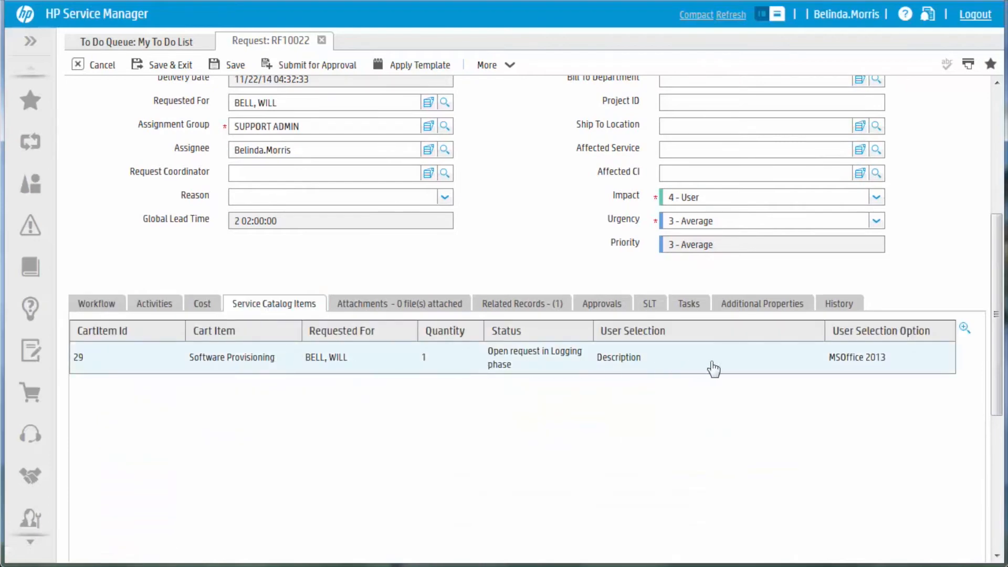
{"action": "mouse_move", "coordinate": [726, 367]}
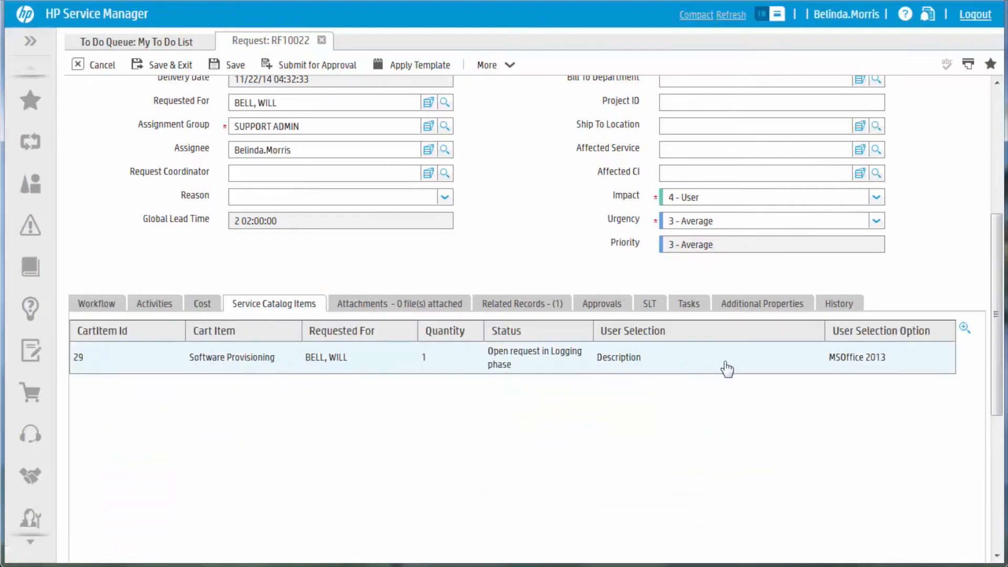
{"action": "left_click", "coordinate": [687, 302]}
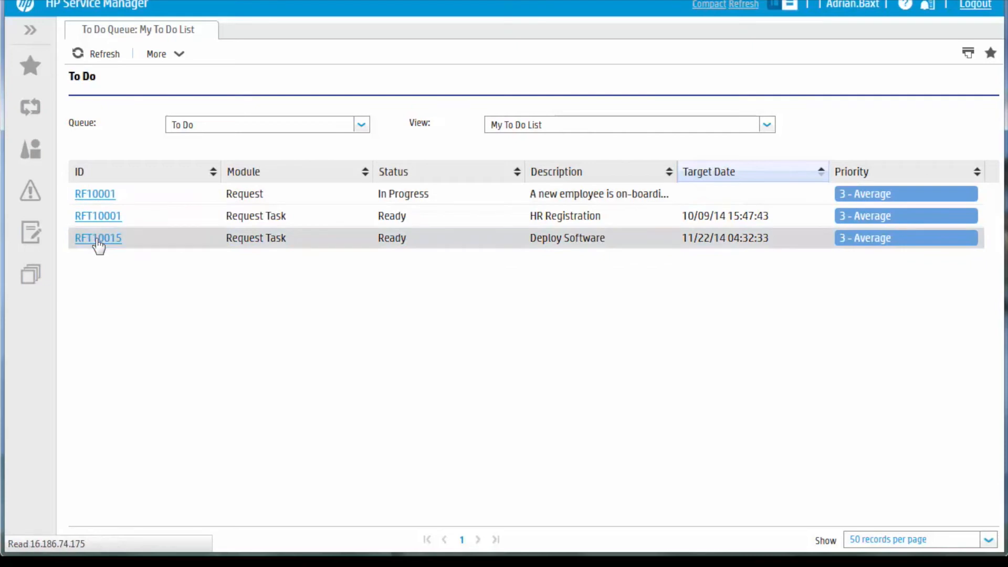
- Open Deploy Software task RFT10015 and run Execute OO Flow on it
{"action": "left_click", "coordinate": [98, 238]}
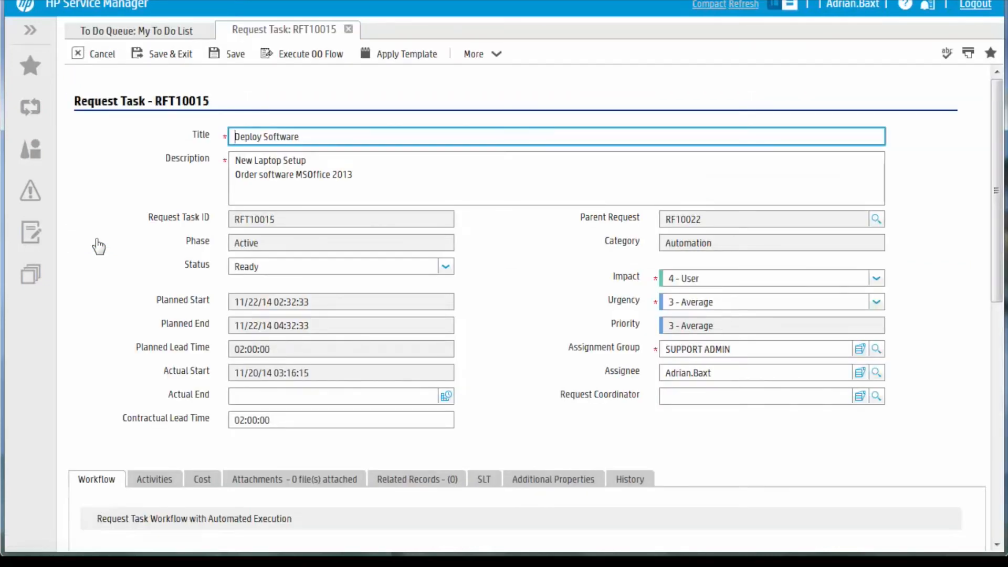
{"action": "mouse_move", "coordinate": [331, 84]}
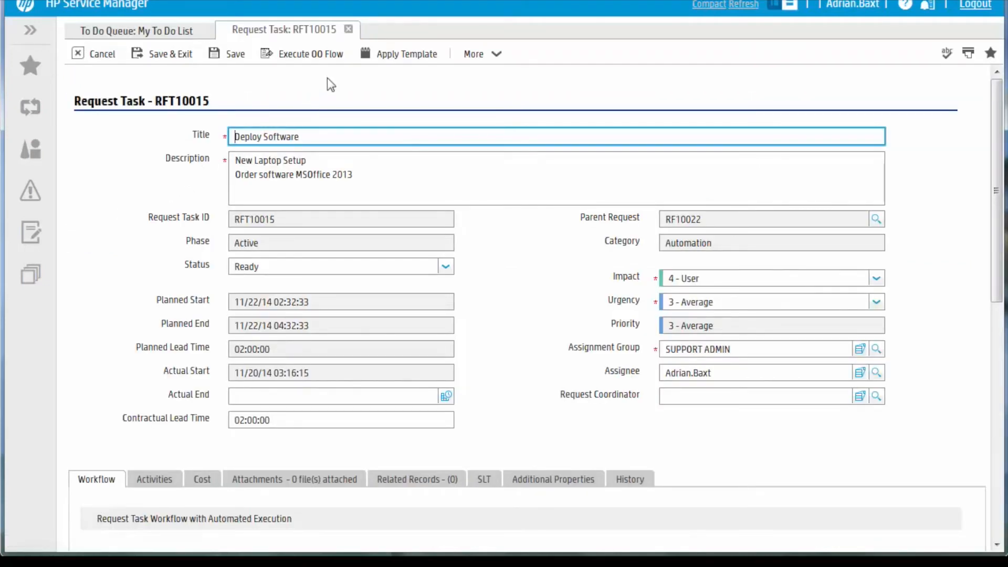
{"action": "mouse_move", "coordinate": [311, 54]}
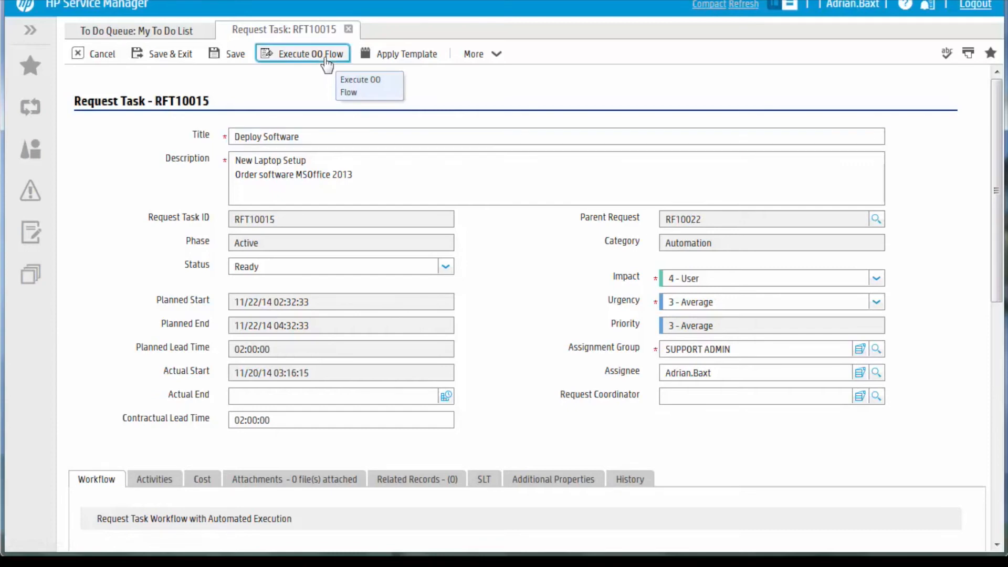
{"action": "left_click", "coordinate": [308, 54]}
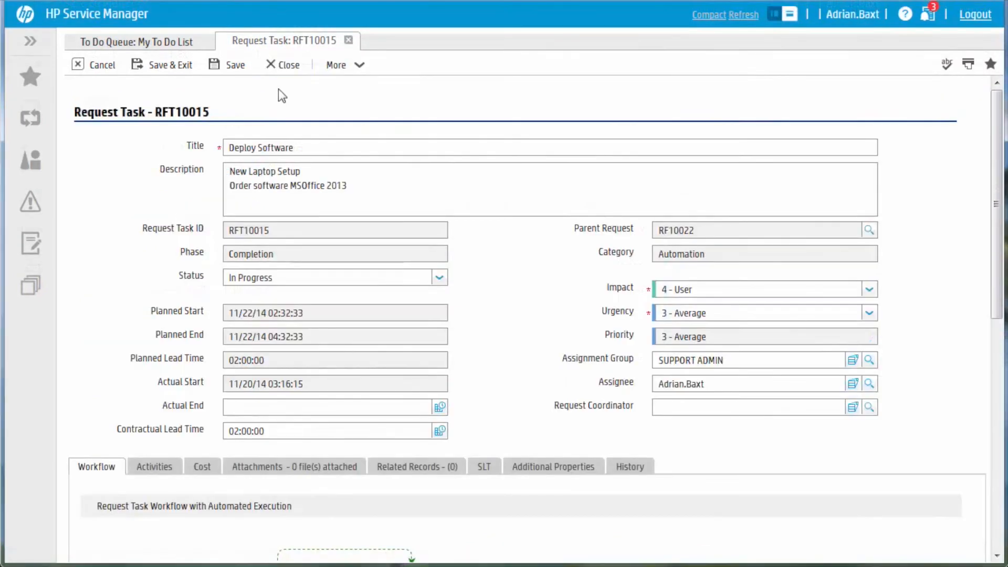
- Review task RFT10015's Activities and Additional Properties (software inputs and outputs)
{"action": "scroll", "scroll_direction": "down", "scroll_amount": 3}
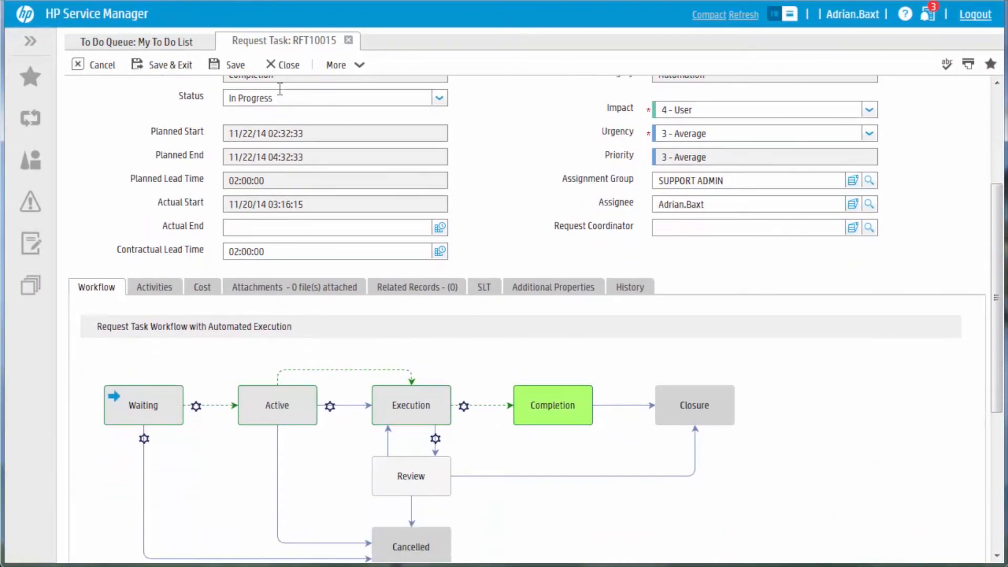
{"action": "left_click", "coordinate": [153, 287]}
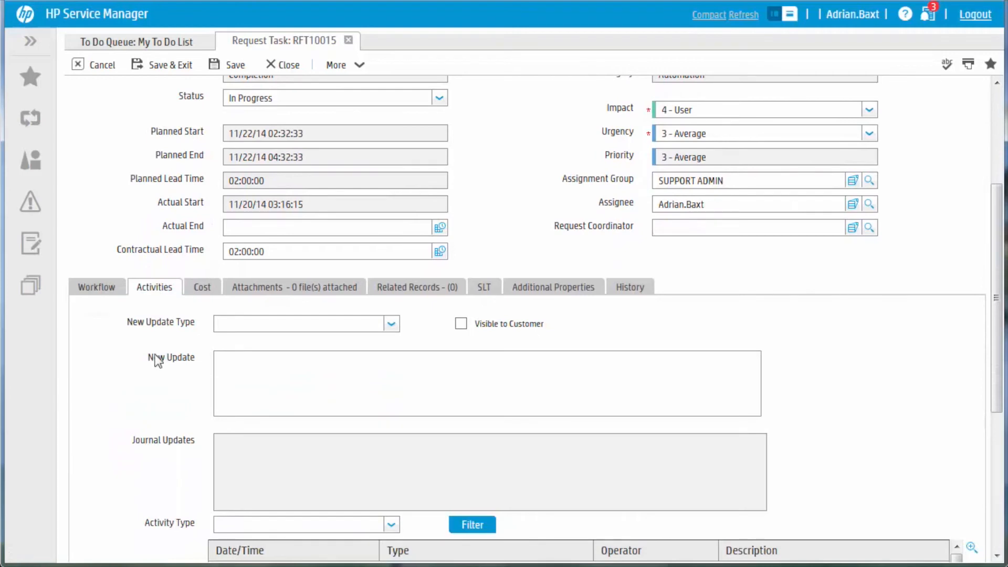
{"action": "scroll", "scroll_direction": "down", "scroll_amount": 3}
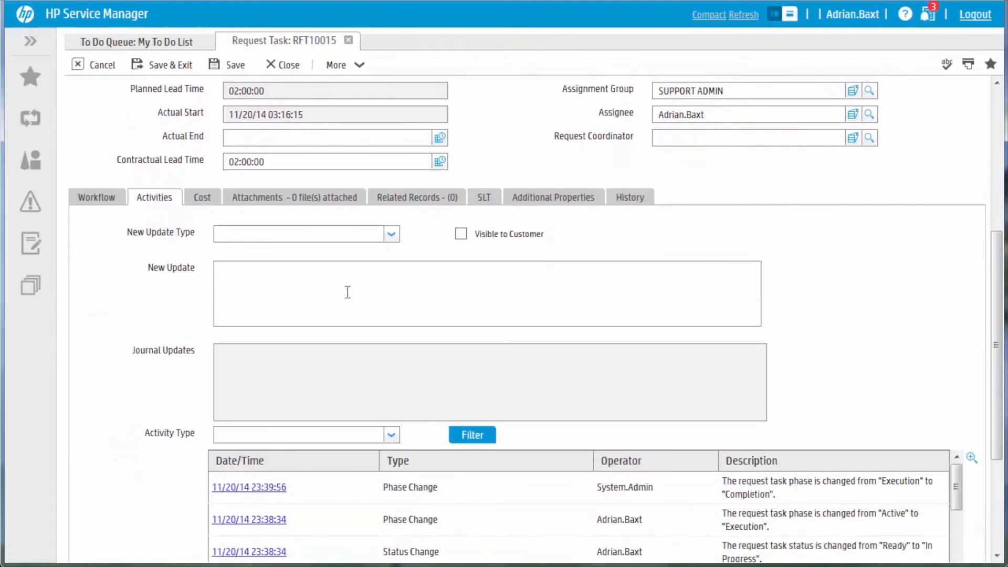
{"action": "left_click", "coordinate": [553, 196]}
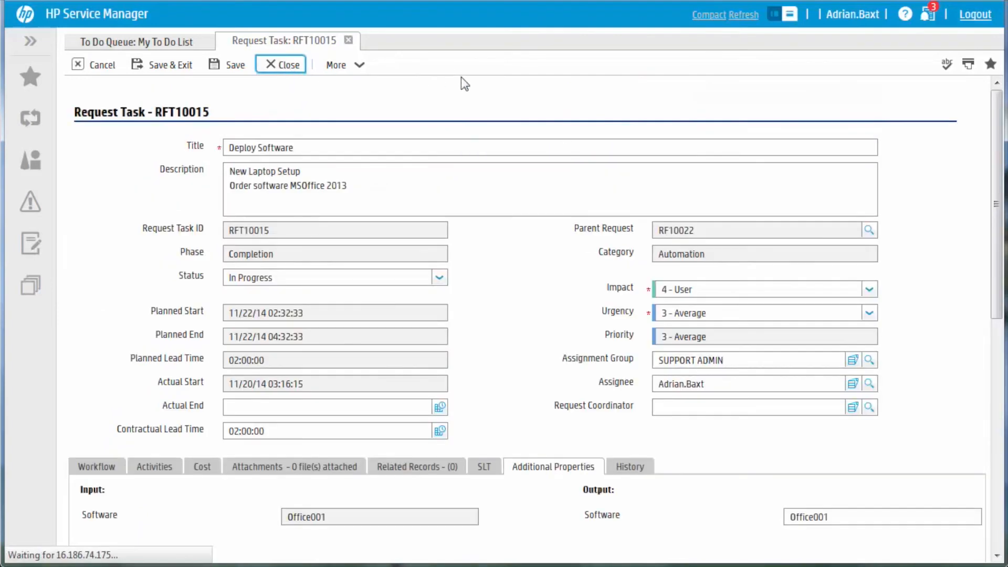
- Close the task with Closure Code 1 - Successful, comment Installed successfully and an end time, then Finish
{"action": "left_click", "coordinate": [286, 64]}
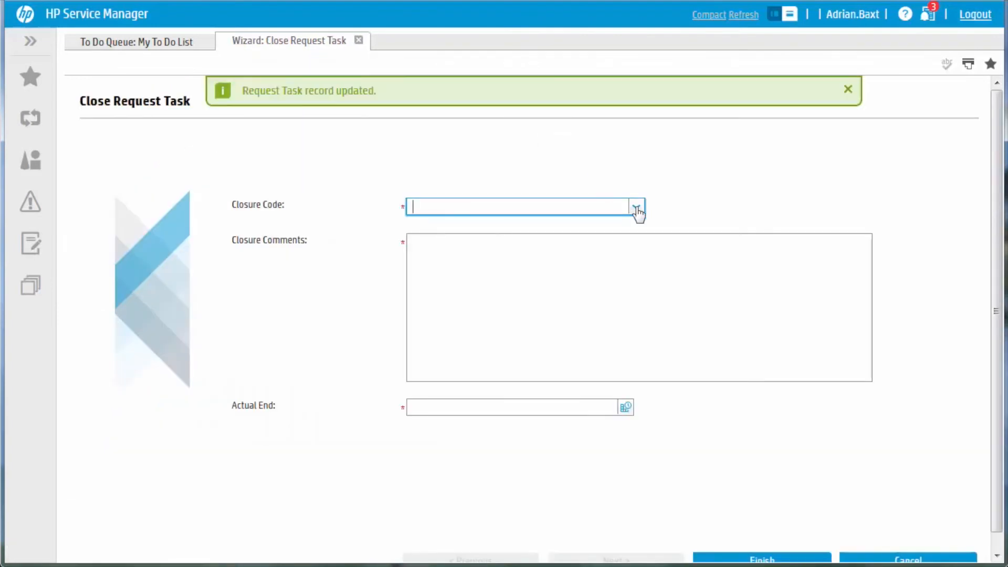
{"action": "type", "text": "1 - Successful"}
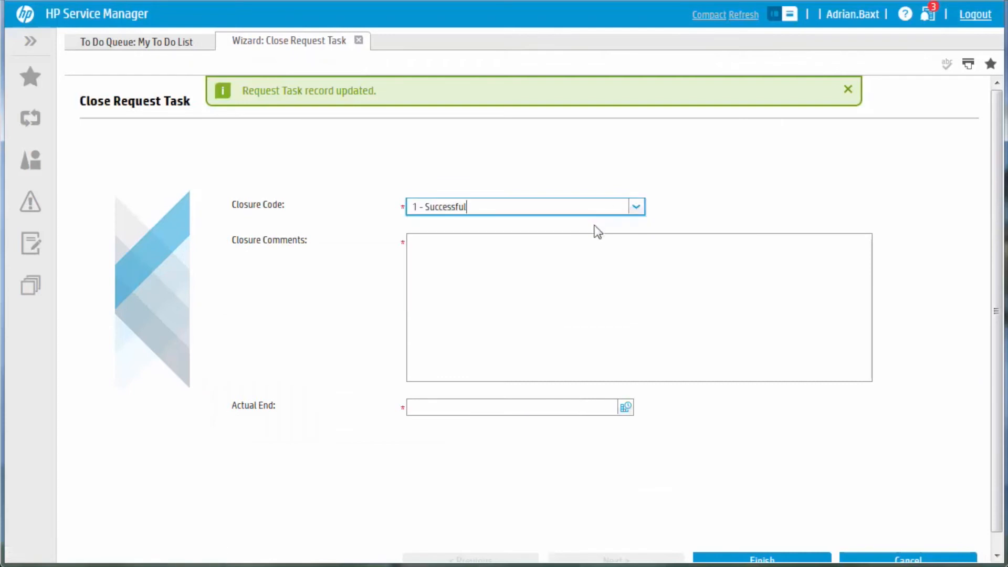
{"action": "left_click", "coordinate": [762, 545]}
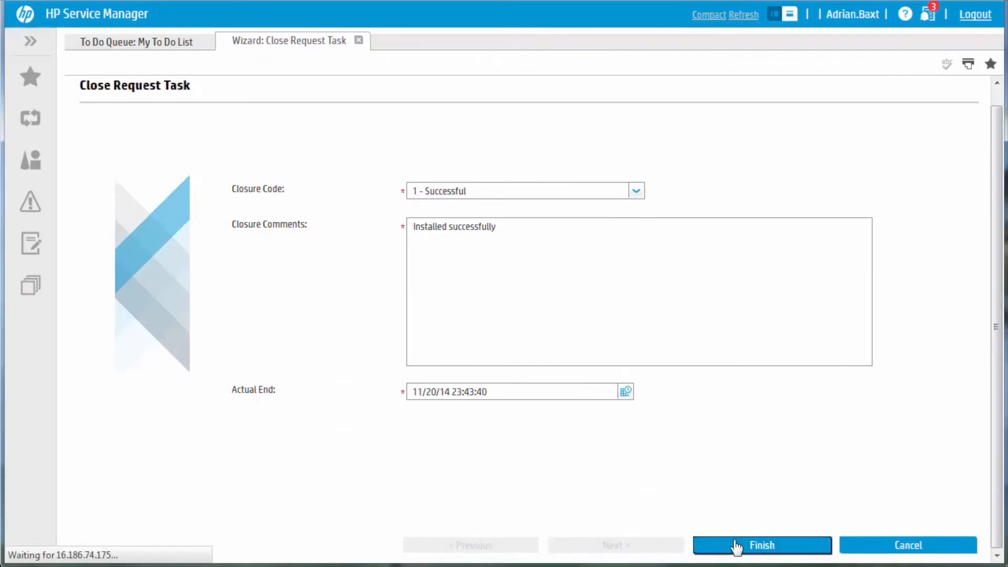
{"action": "left_click", "coordinate": [762, 545]}
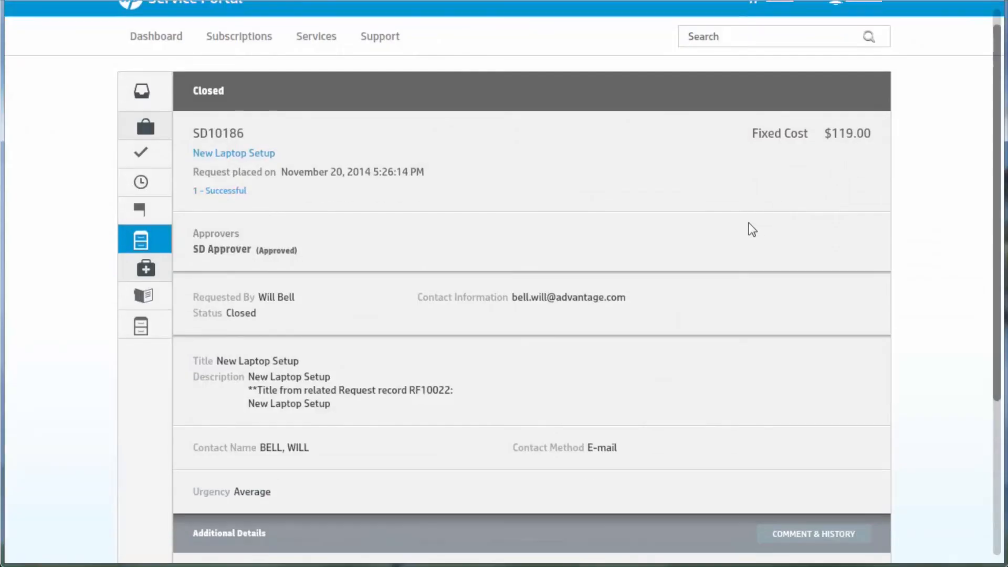
- Expand the closed SD10186's Software Provisioning line item ($119, Approved)
{"action": "scroll", "scroll_direction": "down", "scroll_amount": 3}
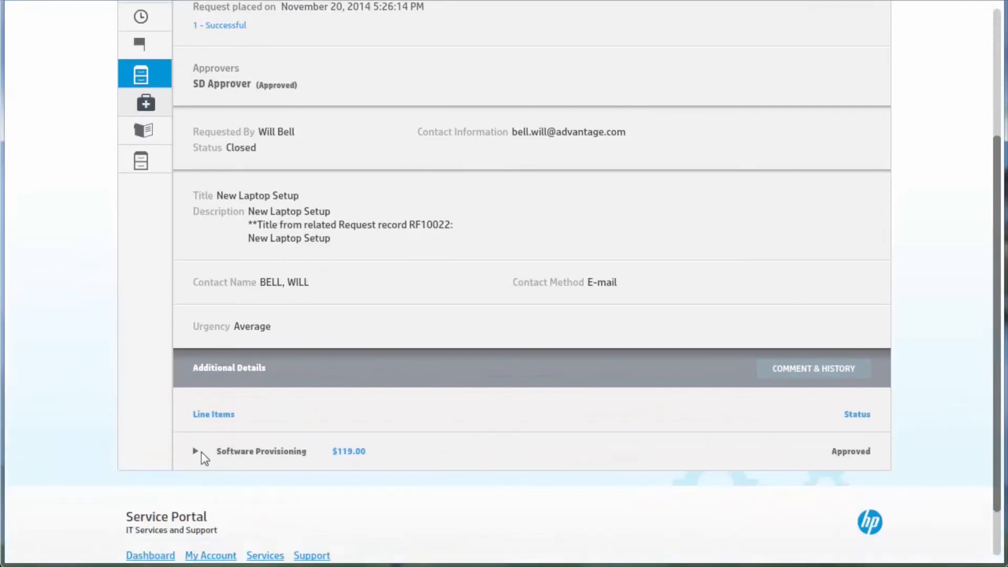
{"action": "left_click", "coordinate": [196, 451]}
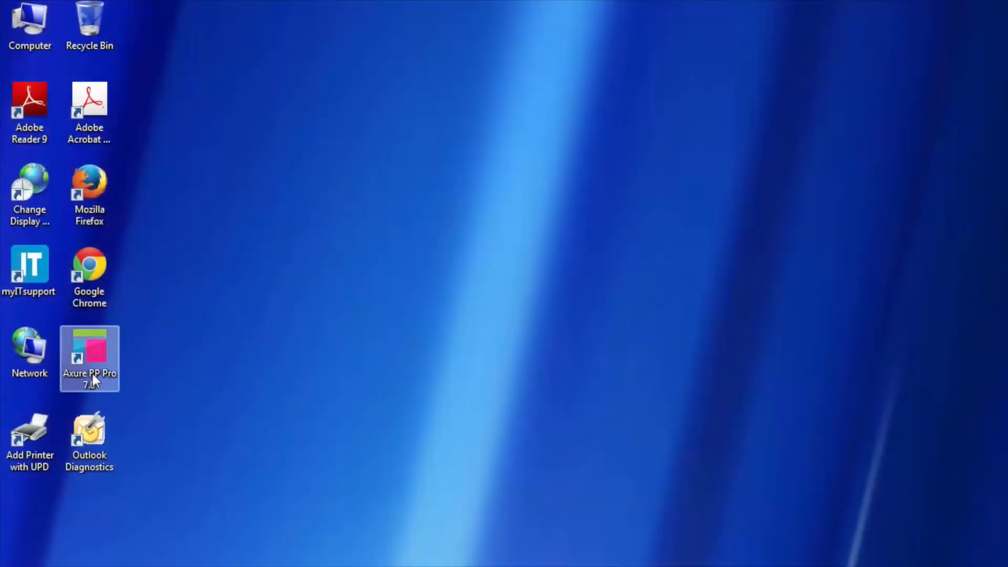
- Browse Start > All Programs, then switch to change C10015 in HP Service Manager
{"action": "left_click", "coordinate": [6, 563]}
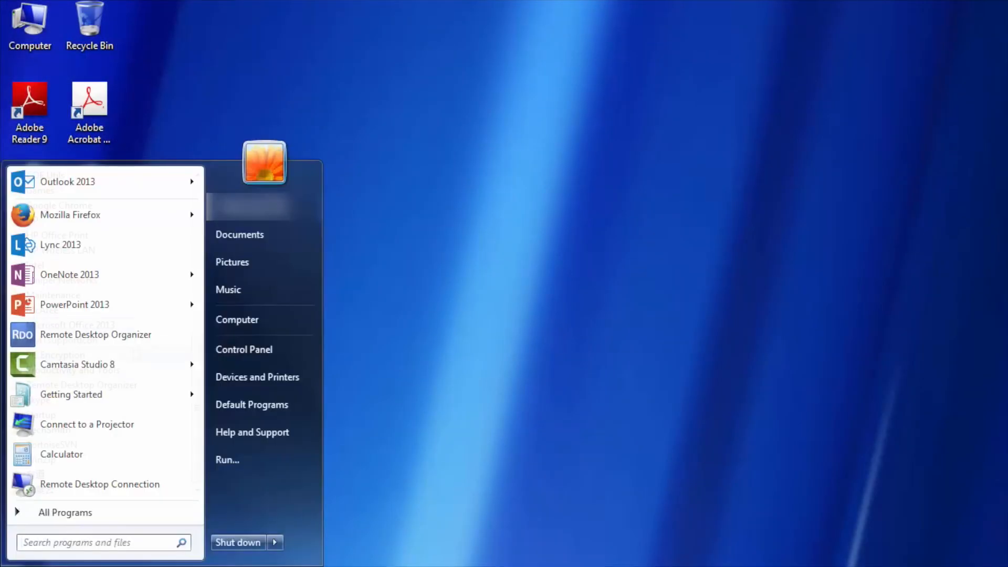
{"action": "left_click", "coordinate": [65, 512]}
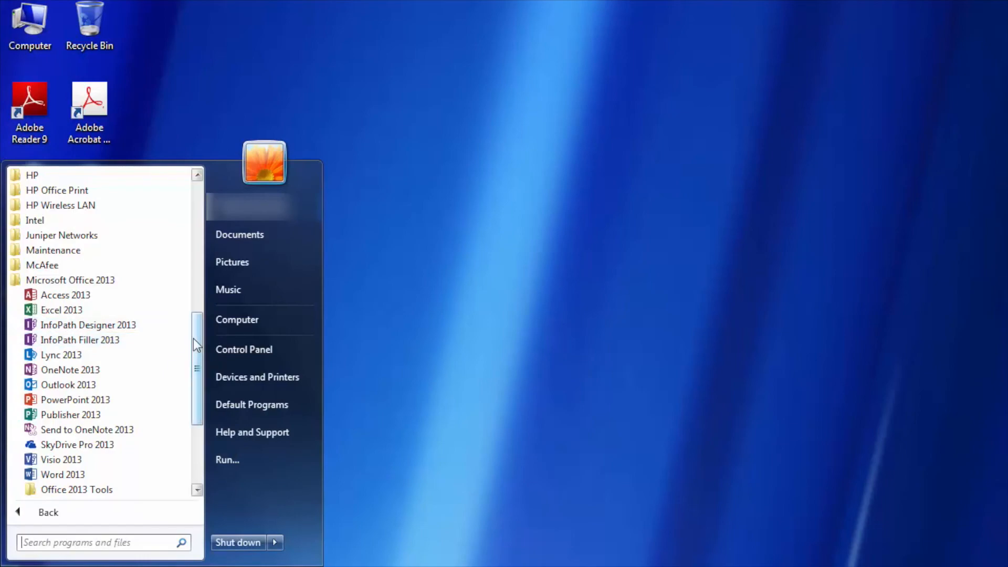
{"action": "scroll", "scroll_direction": "down", "scroll_amount": 3}
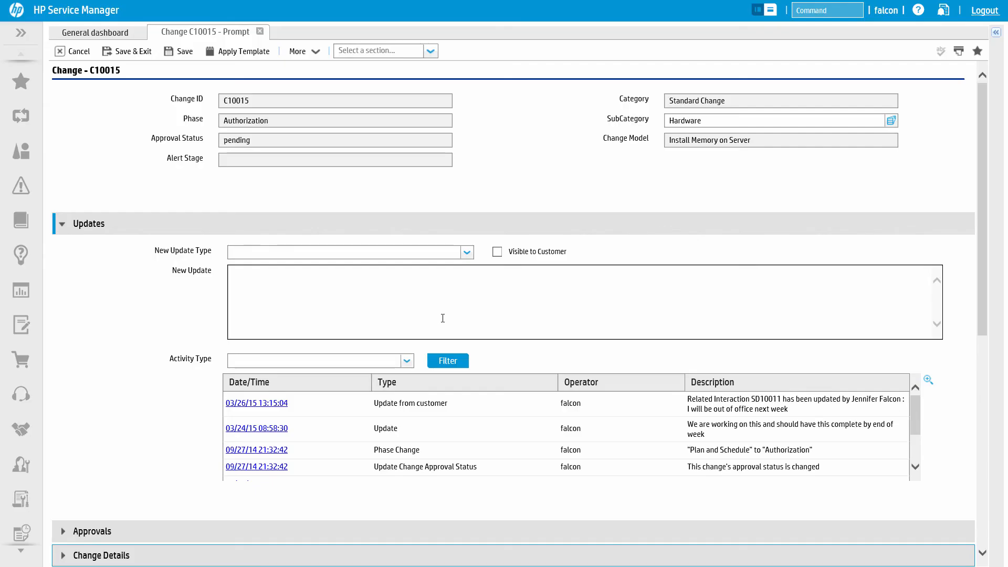
{"action": "mouse_move", "coordinate": [312, 407]}
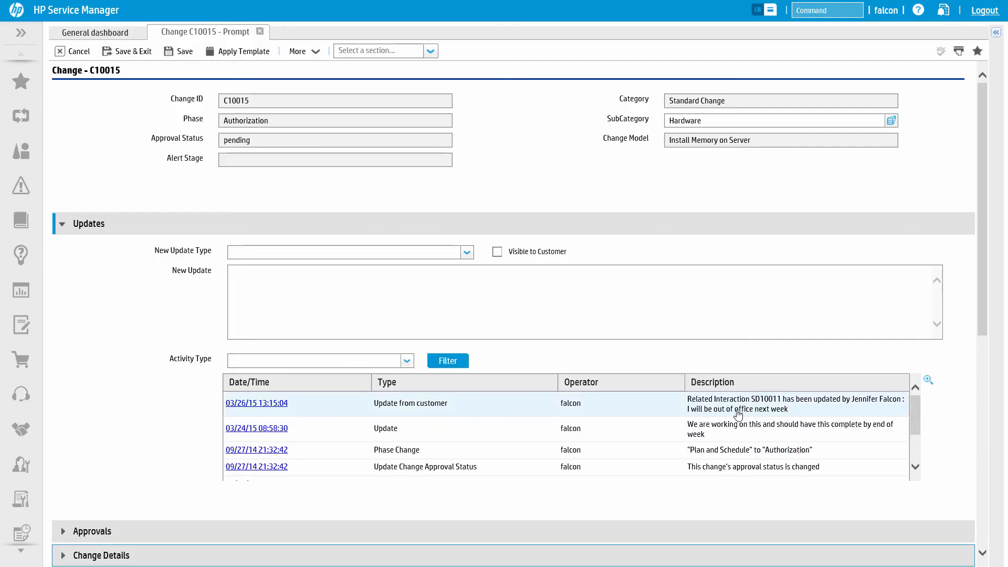
- Add a Visible to Customer update 'We will expedite this and make sure to get this completed today.' and save C10015
{"action": "left_click", "coordinate": [351, 250]}
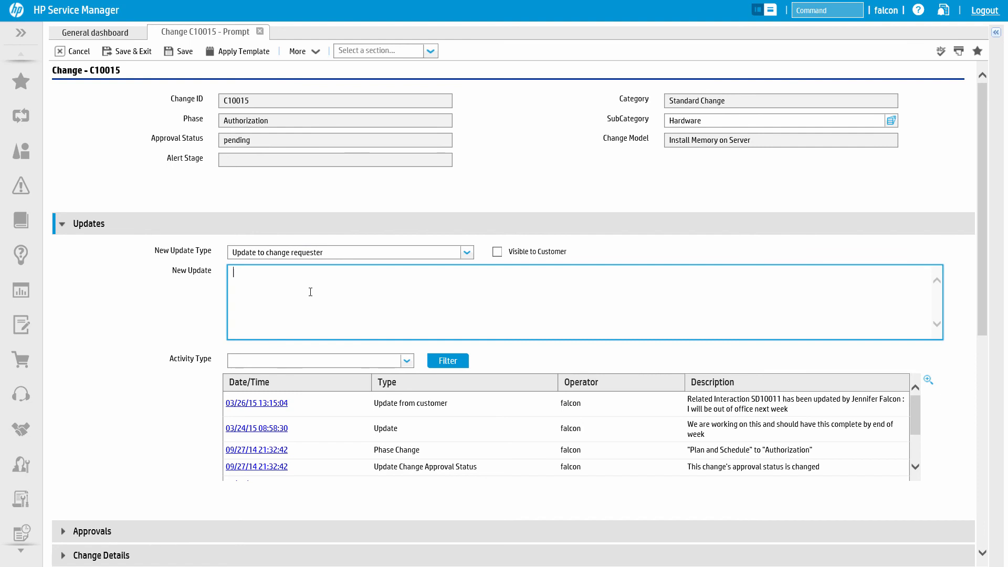
{"action": "type", "text": "We will expedite this and make sure to get this completed toda"}
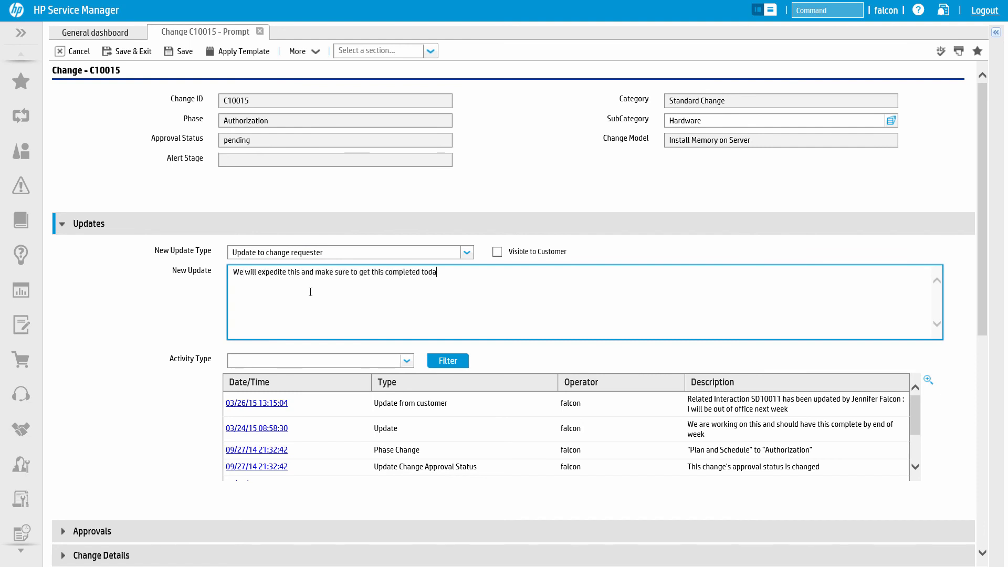
{"action": "type", "text": "y."}
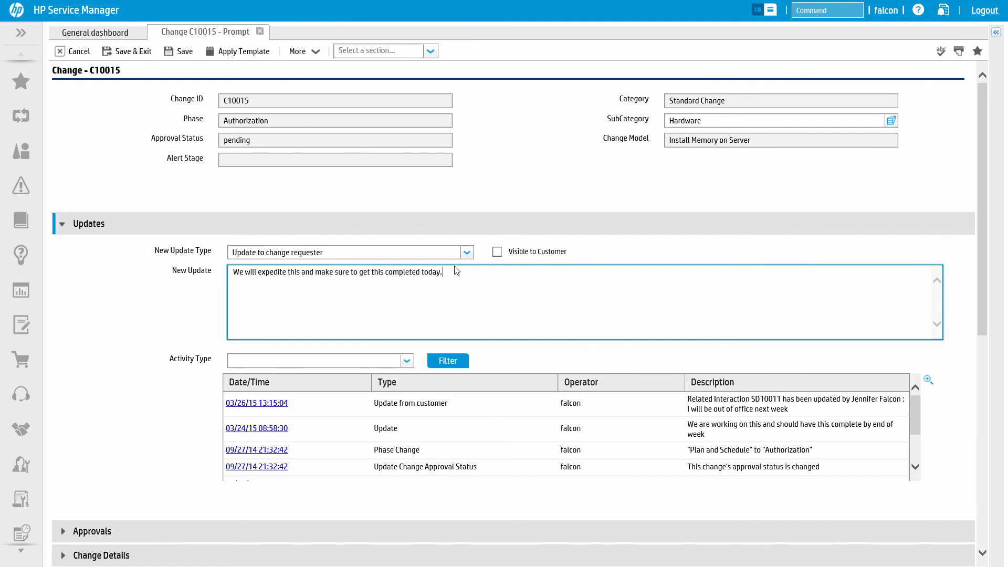
{"action": "left_click", "coordinate": [497, 251]}
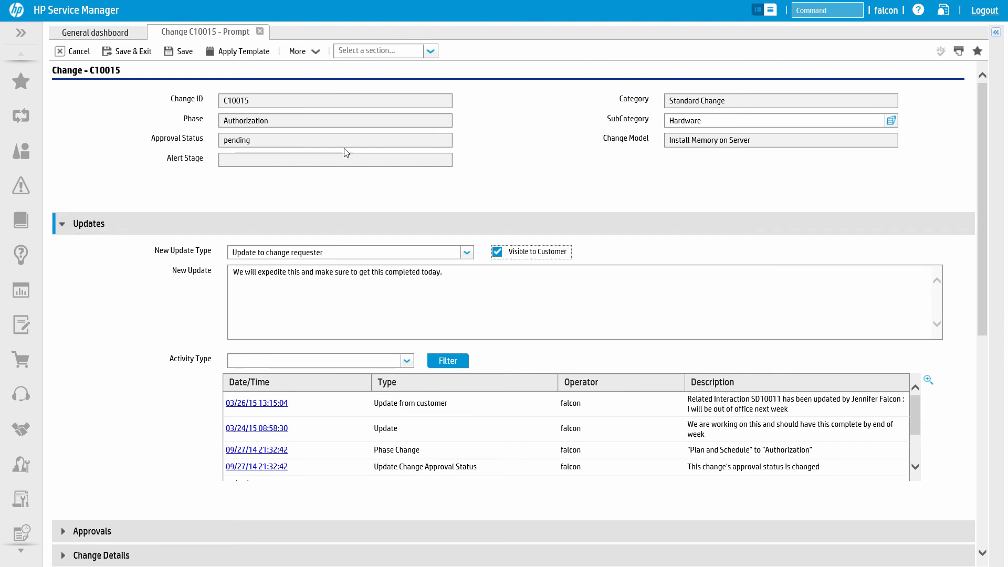
{"action": "mouse_move", "coordinate": [185, 51]}
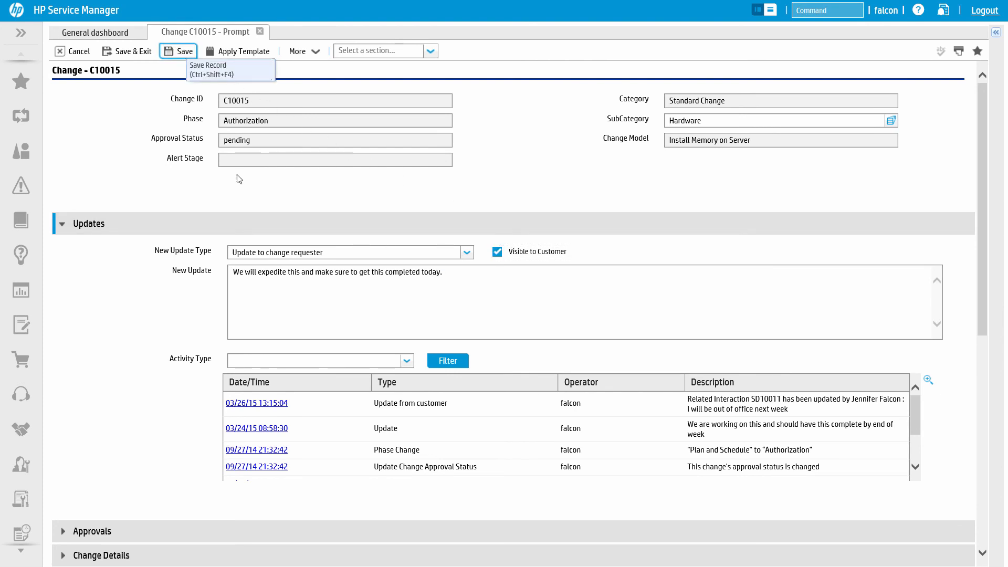
{"action": "left_click", "coordinate": [183, 51]}
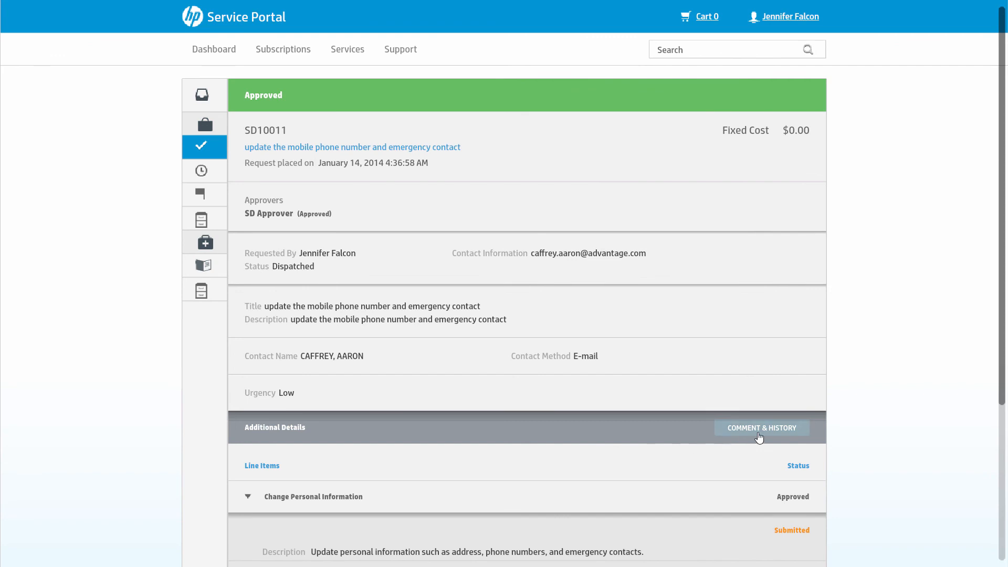
- Confirm SD10011's history shows the expedite-today update from change C10015, then view the PC Backup request's line items
{"action": "left_click", "coordinate": [761, 427]}
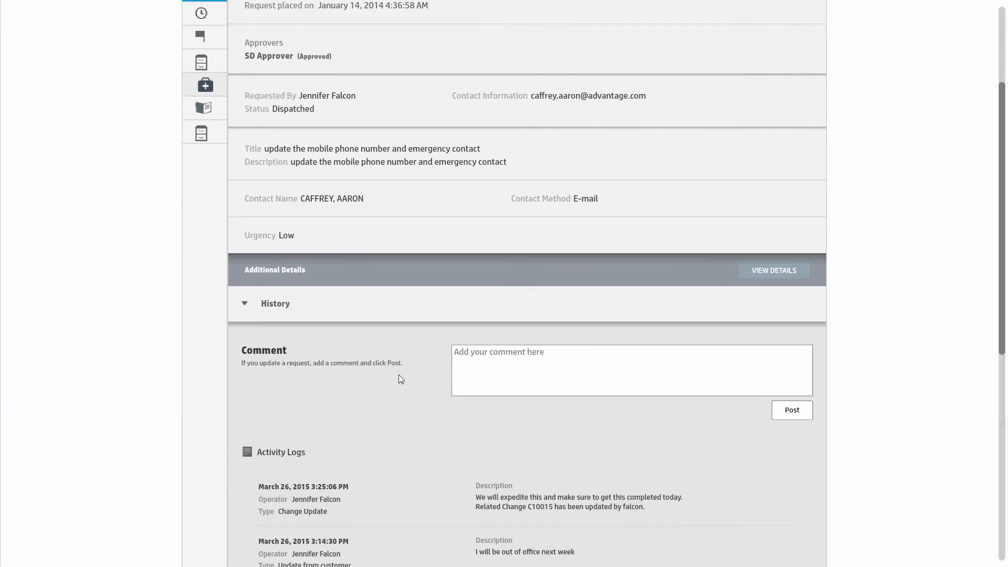
{"action": "scroll", "scroll_direction": "down", "scroll_amount": 3}
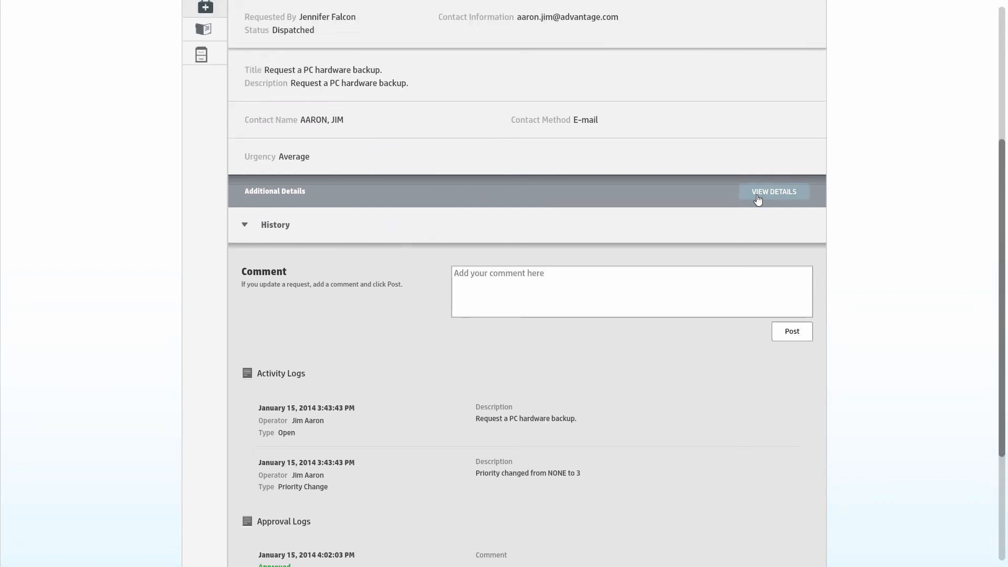
{"action": "left_click", "coordinate": [772, 191]}
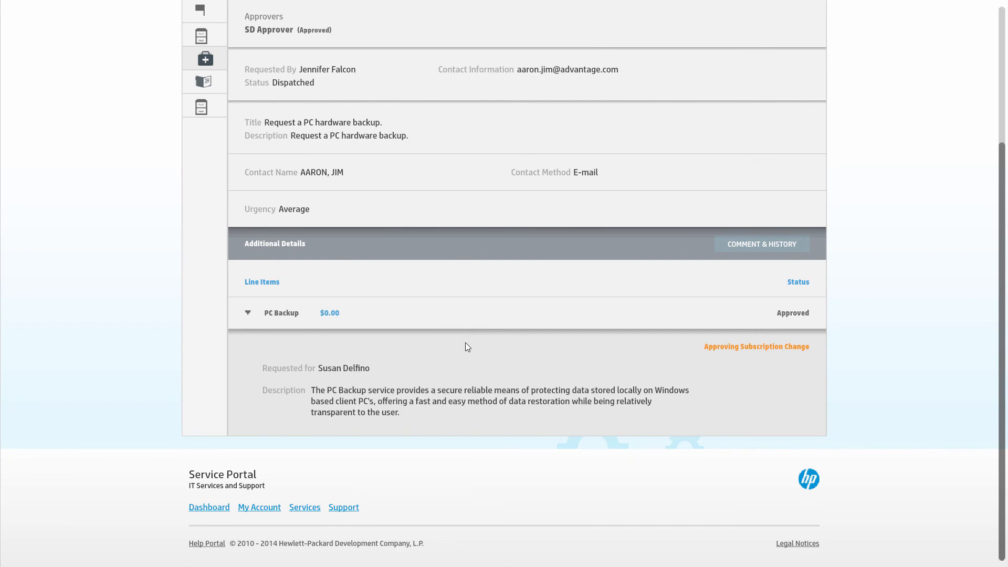